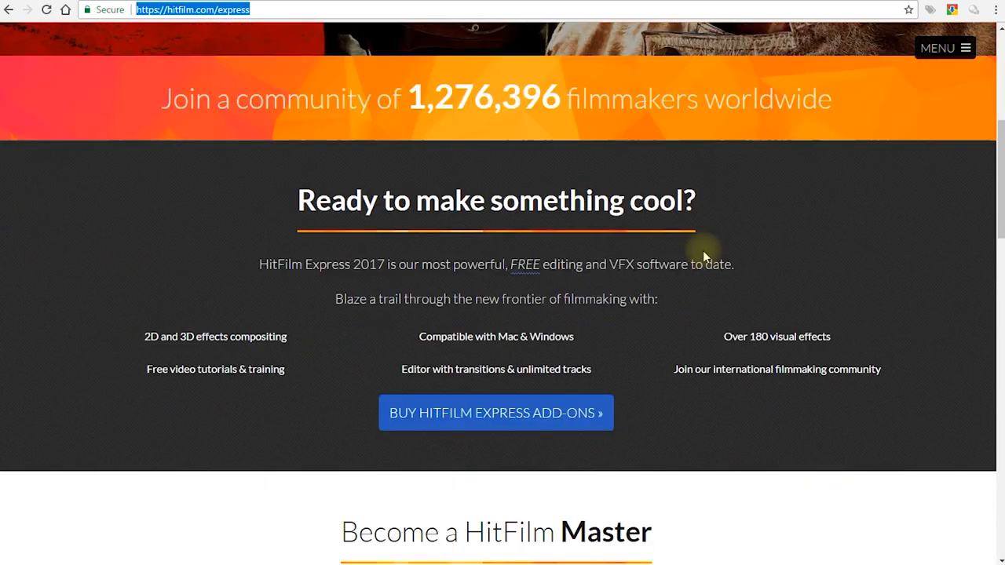
Browse the Express landing page and open the Westworld to Yuma masterclass page.
scroll(down, 3)
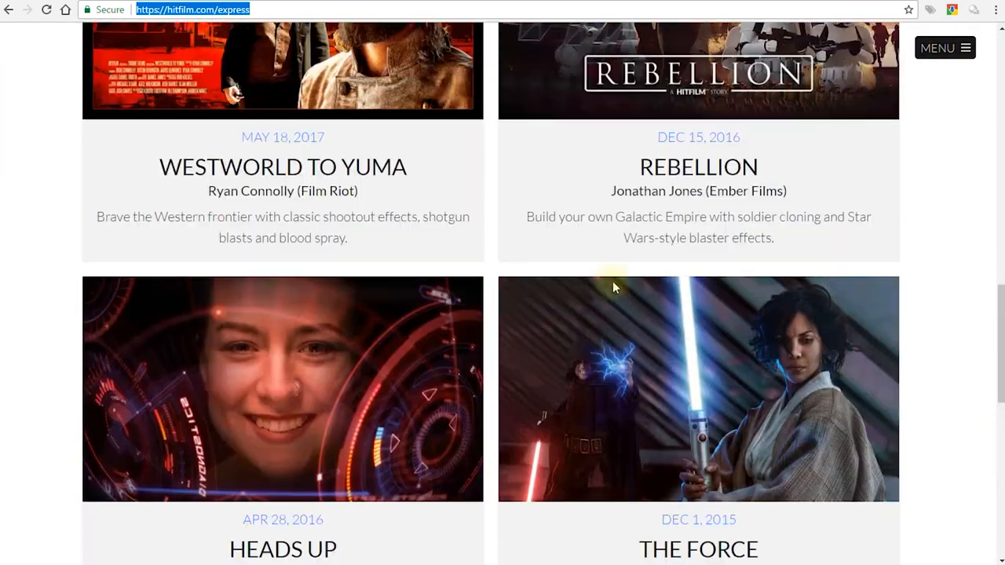
scroll(up, 3)
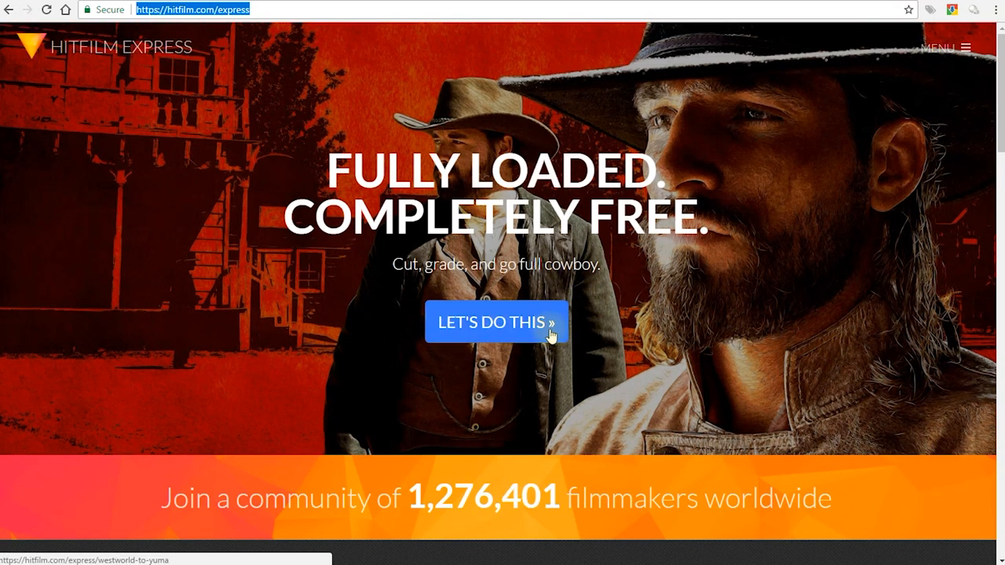
click(495, 322)
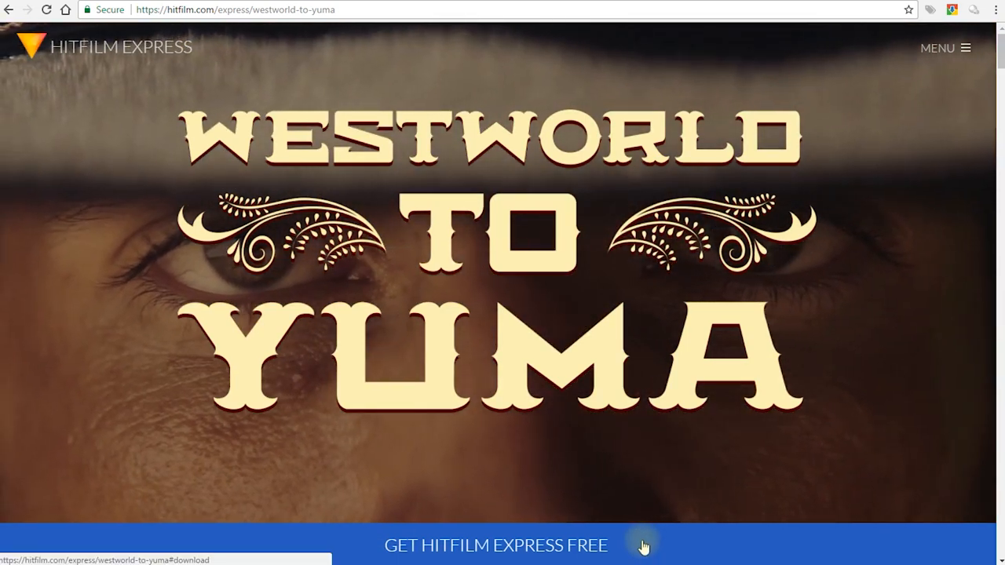
Share on Twitter to unlock the free download, close the tweet window, and view Create Account.
click(496, 545)
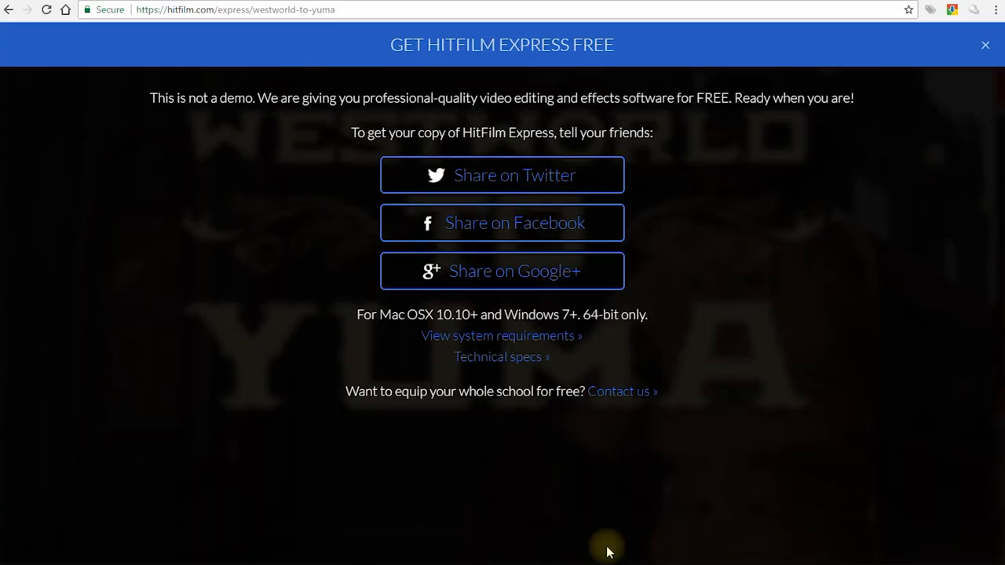
mouse_move(465, 247)
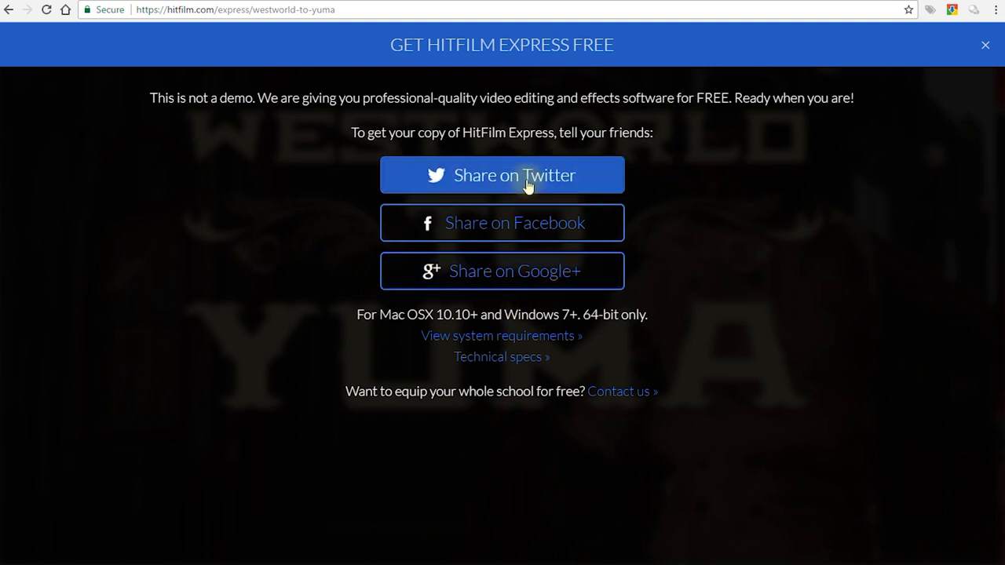
click(501, 175)
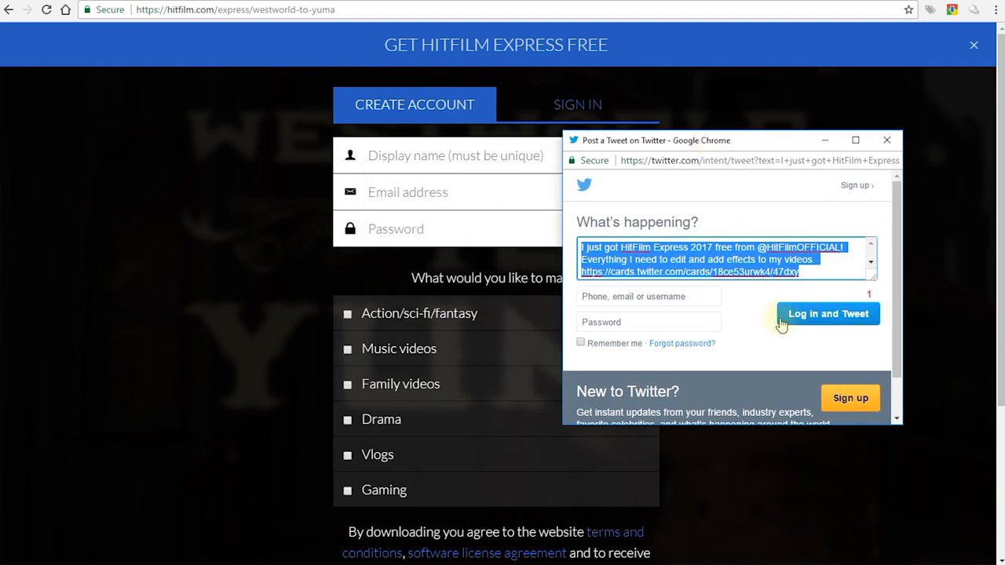
click(886, 139)
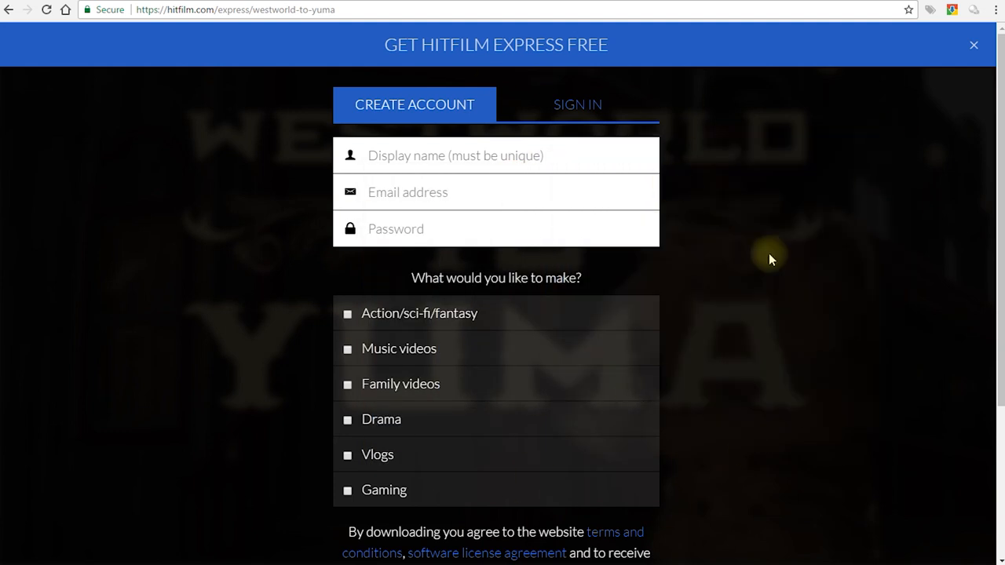
mouse_move(806, 314)
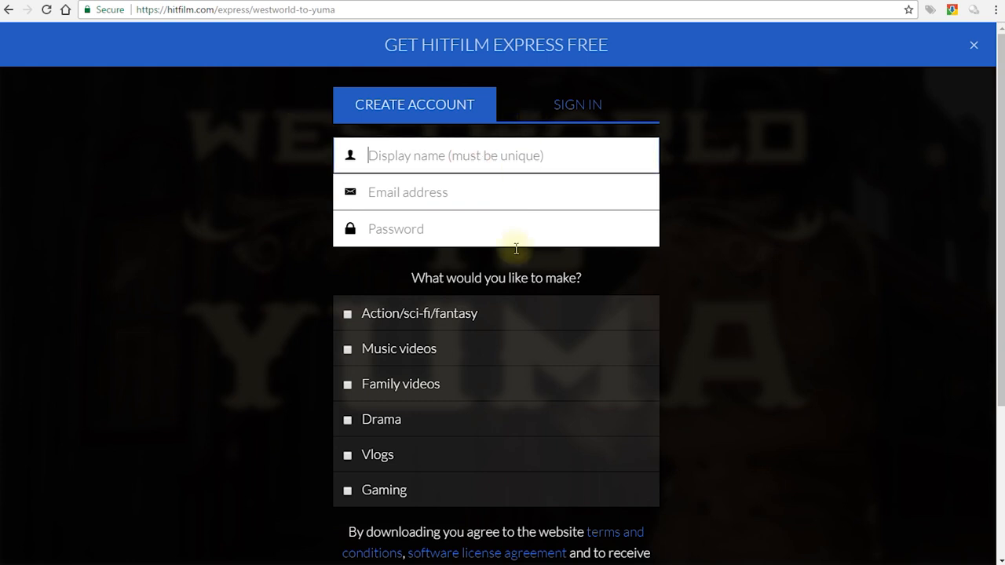
mouse_move(844, 259)
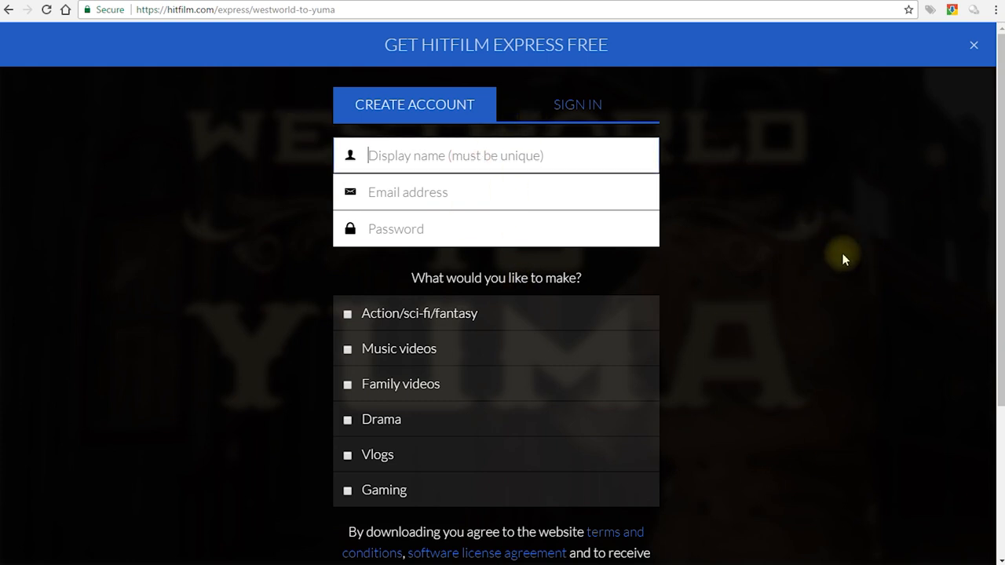
click(973, 45)
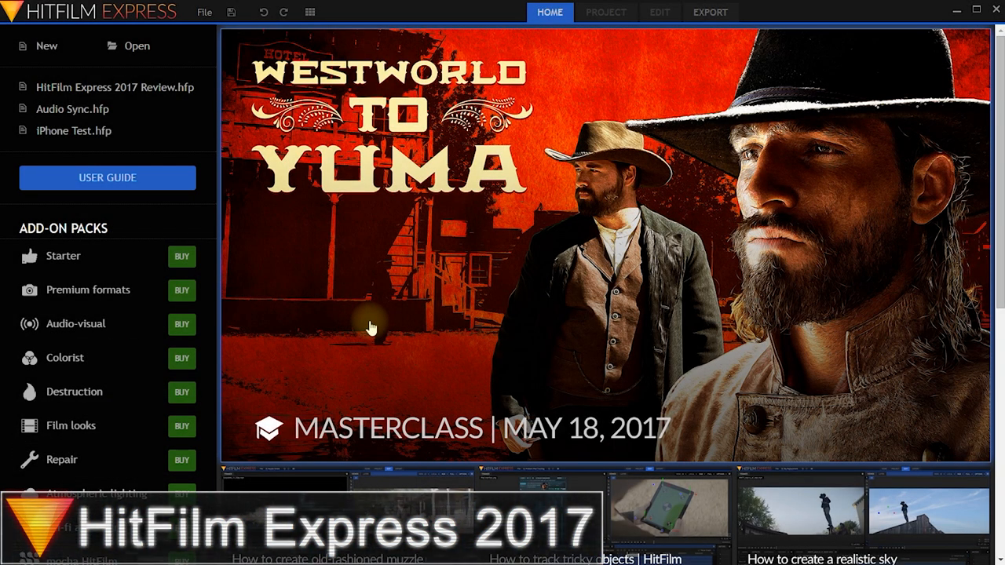
mouse_move(714, 220)
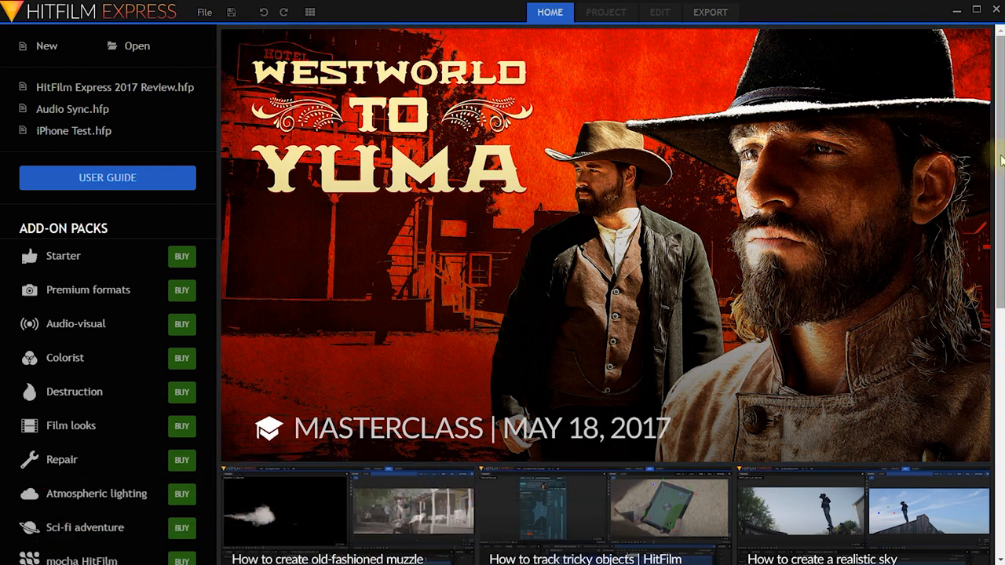
scroll(down, 3)
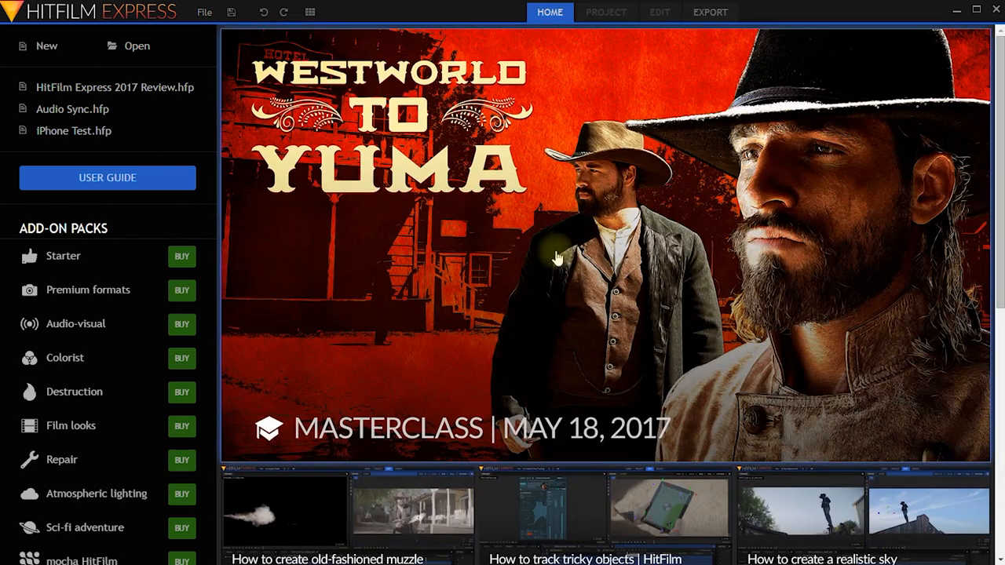
mouse_move(97, 309)
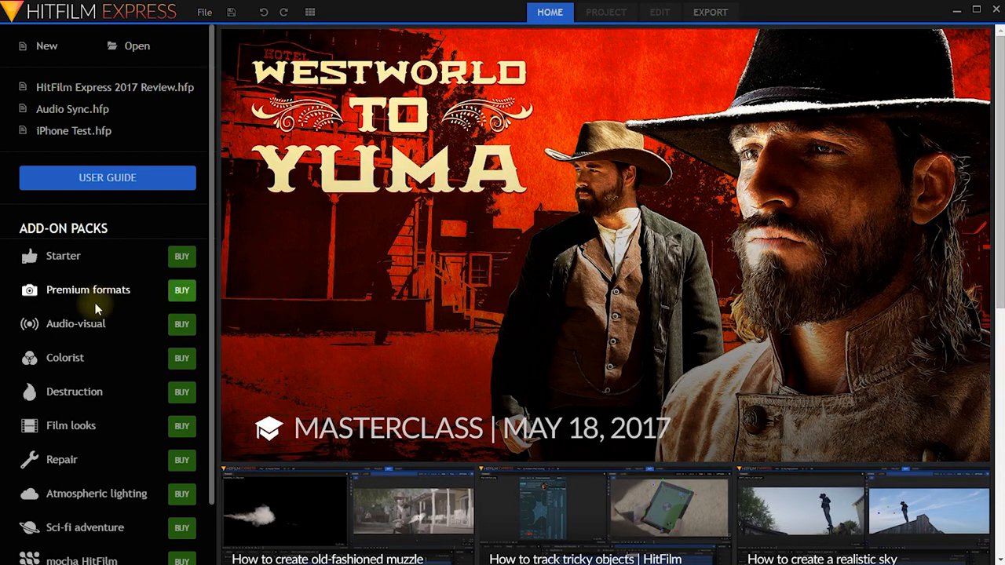
scroll(down, 3)
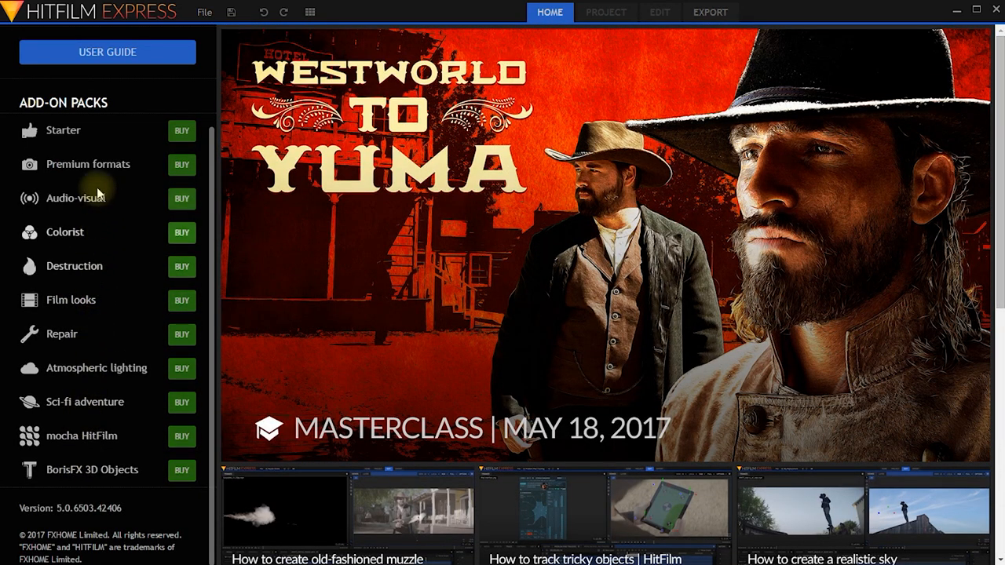
mouse_move(86, 198)
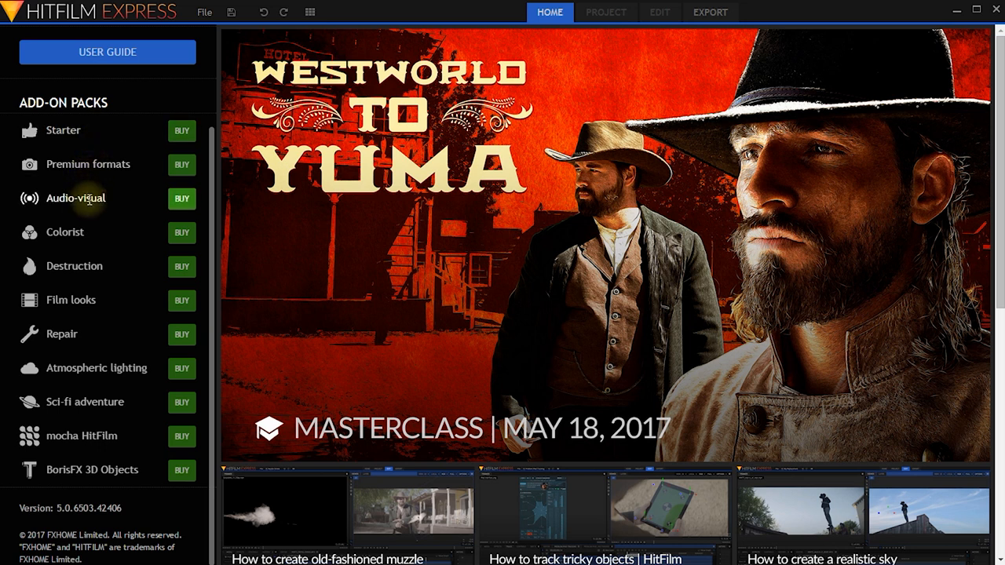
click(203, 12)
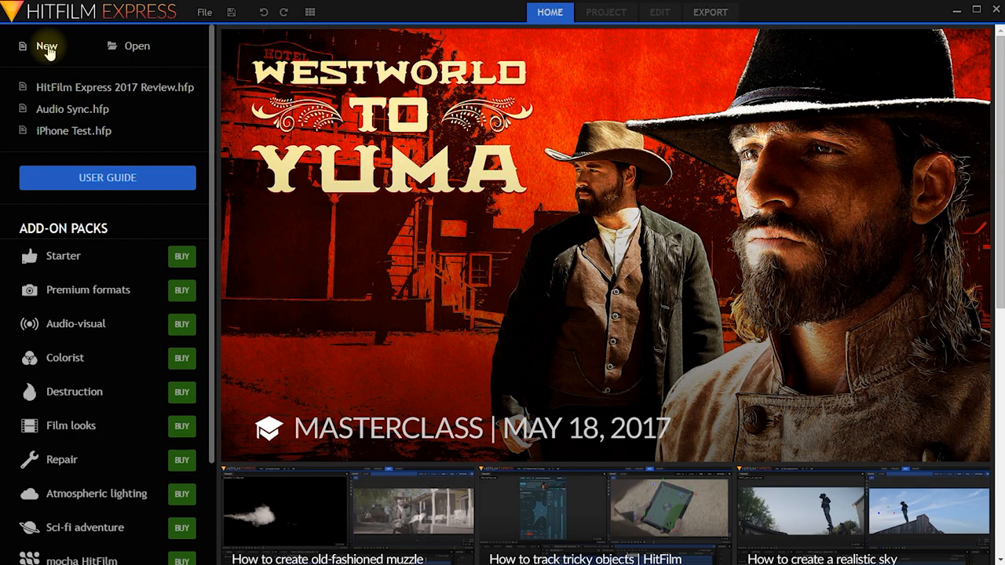
Start a new project and browse the template list.
click(47, 46)
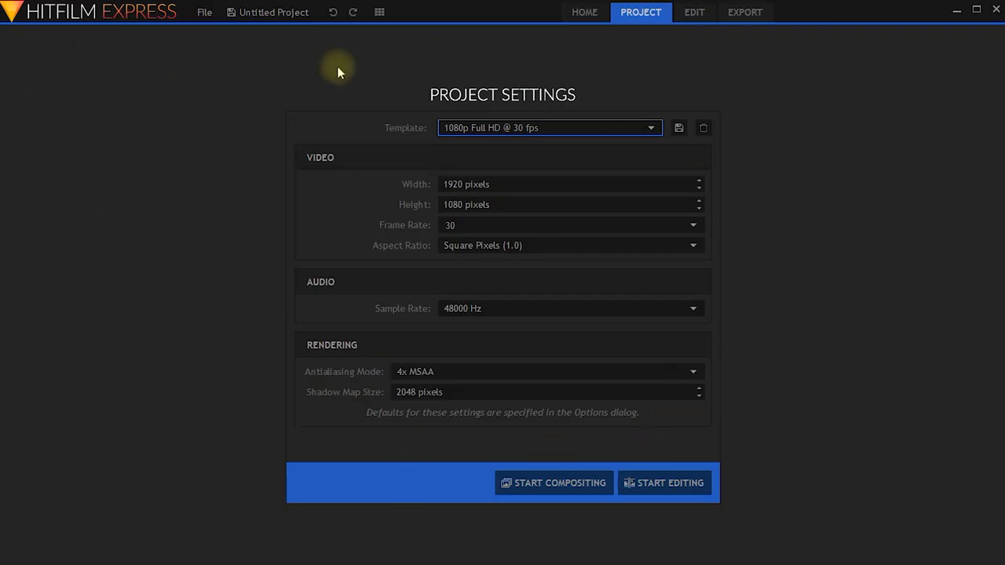
mouse_move(658, 169)
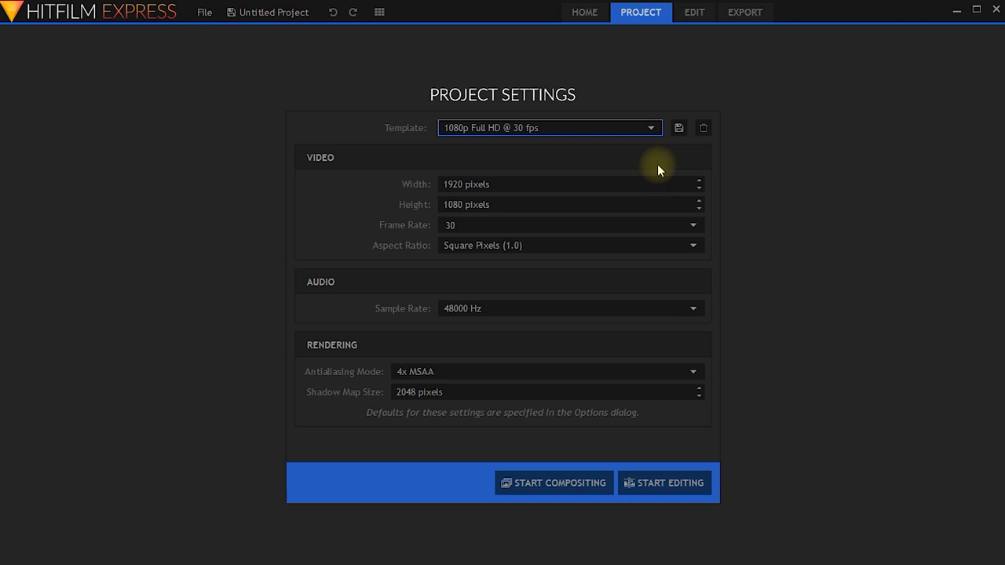
click(650, 127)
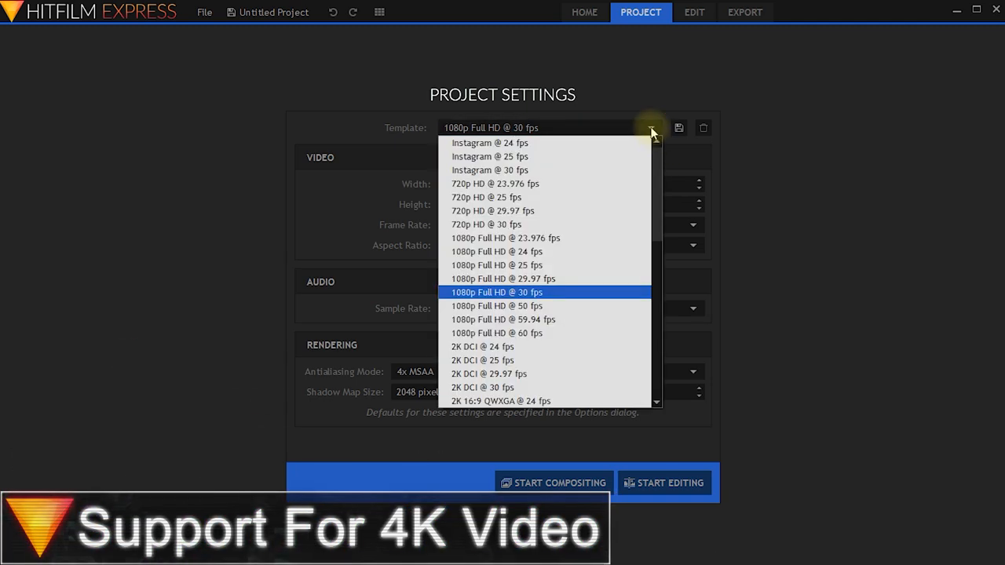
scroll(down, 3)
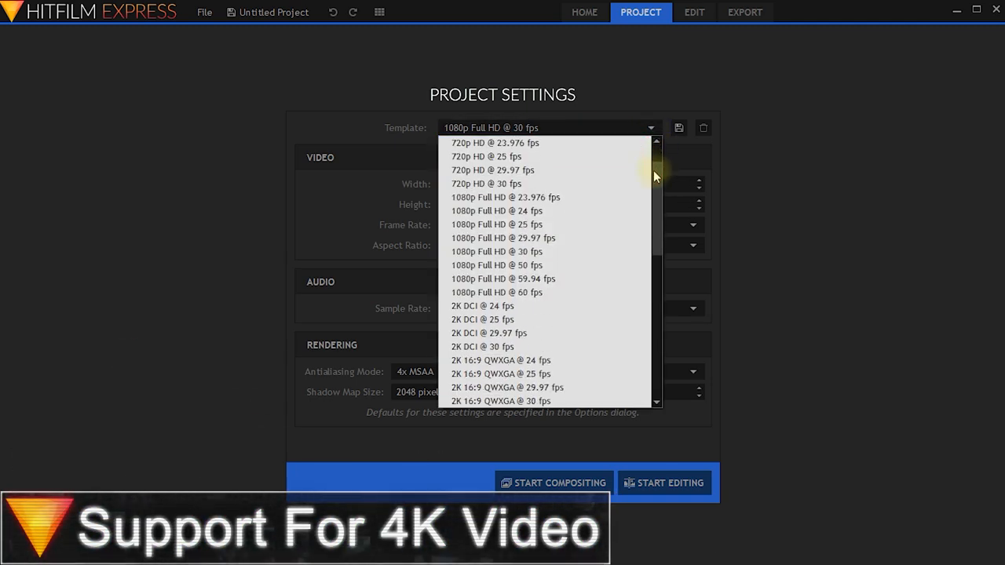
scroll(down, 3)
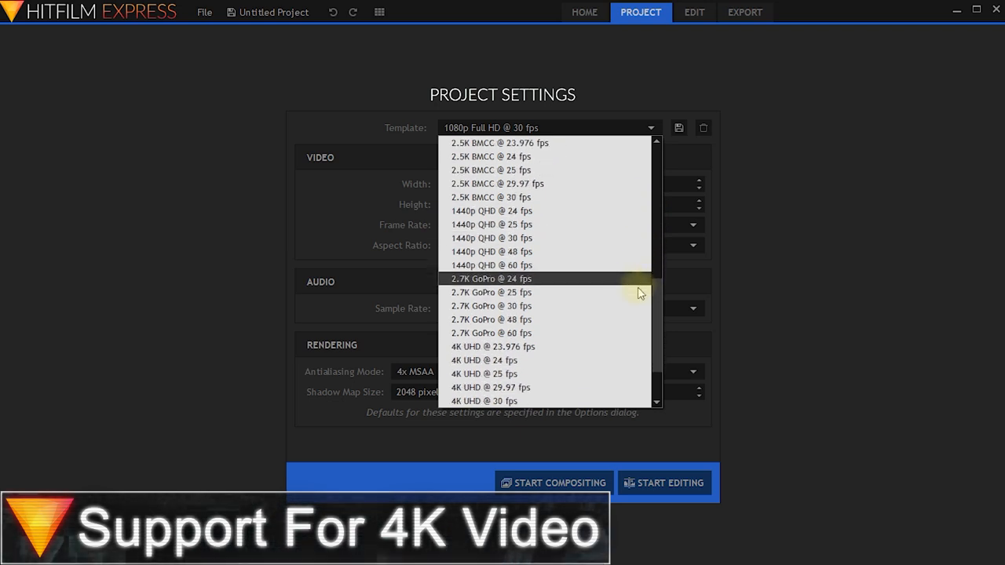
Choose the 720p HD @ 30 fps template and start editing.
scroll(down, 3)
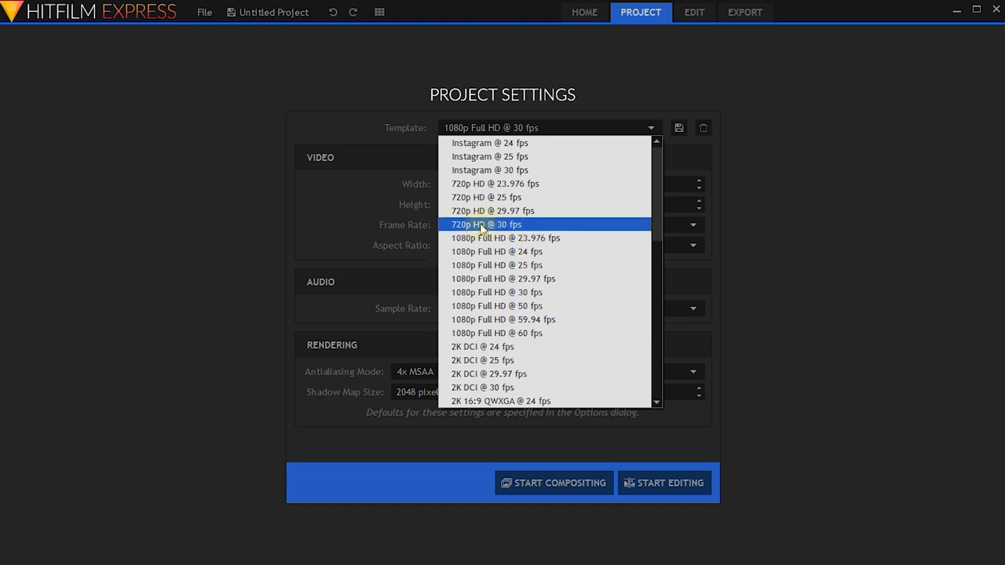
click(485, 224)
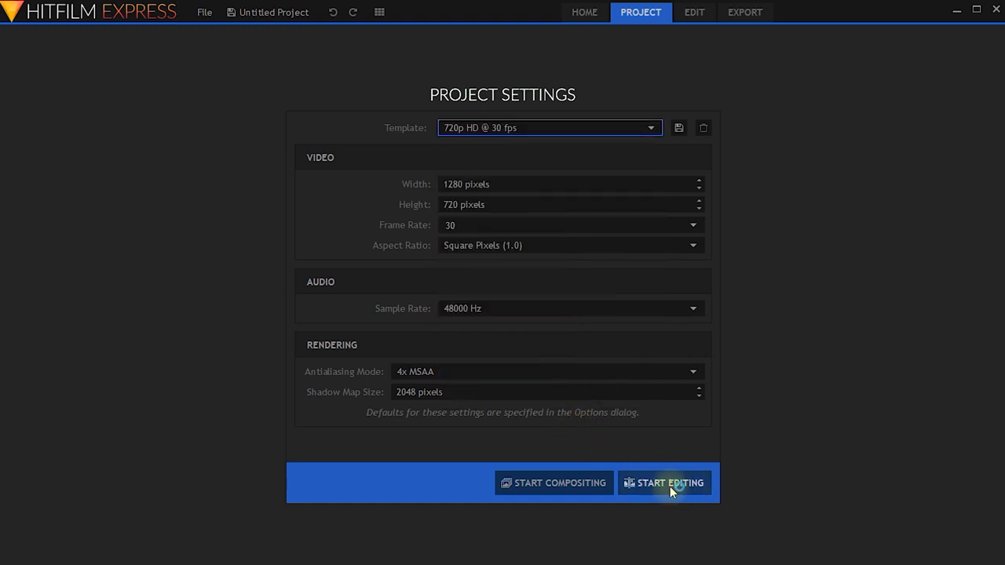
click(663, 482)
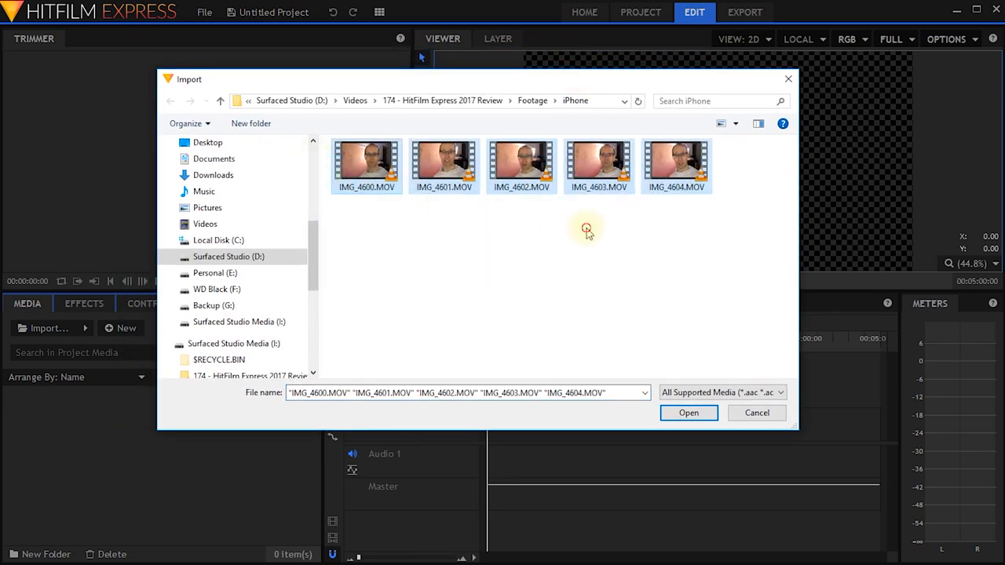
Import only the IMG_4604.MOV clip into the media bin.
click(676, 163)
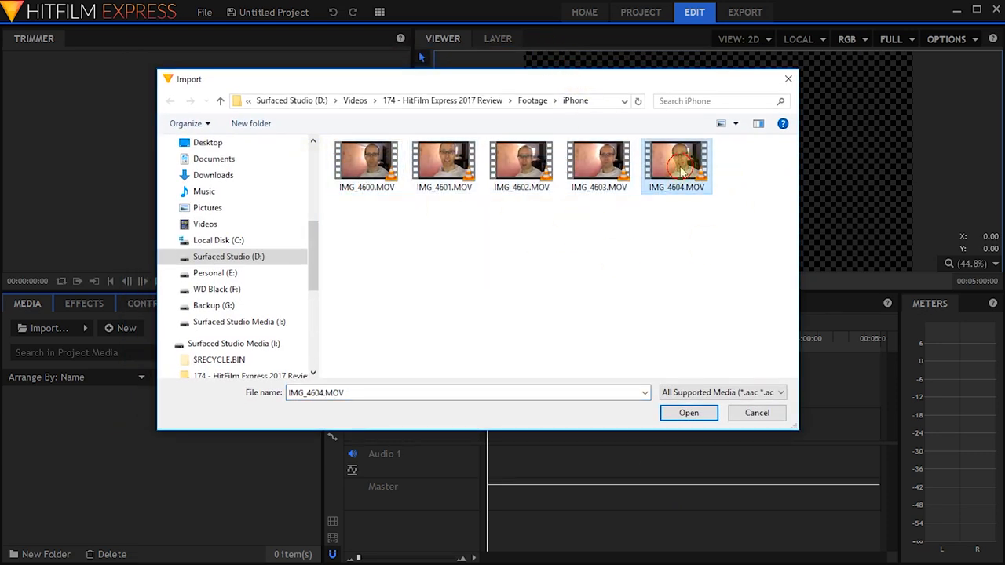
click(687, 412)
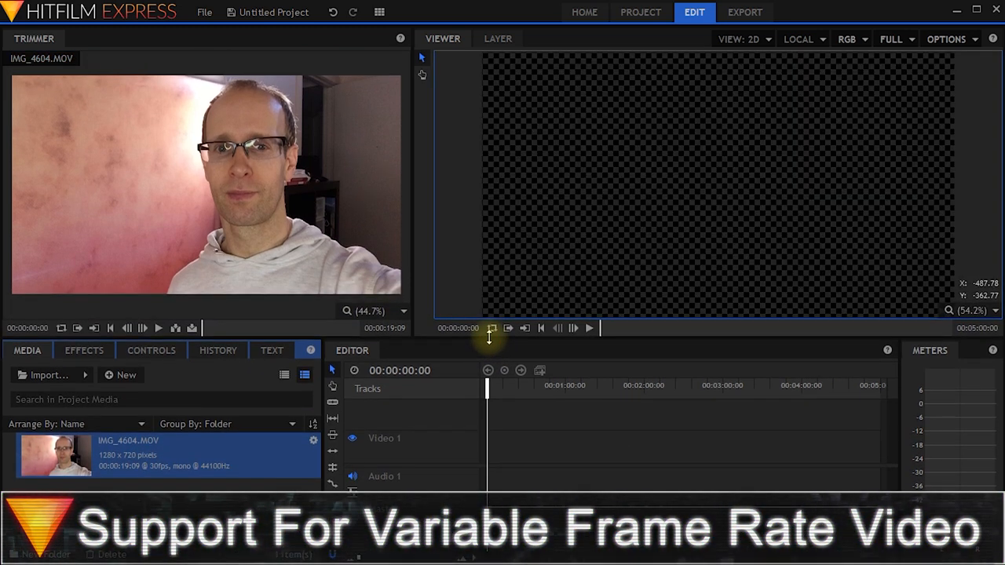
mouse_move(326, 142)
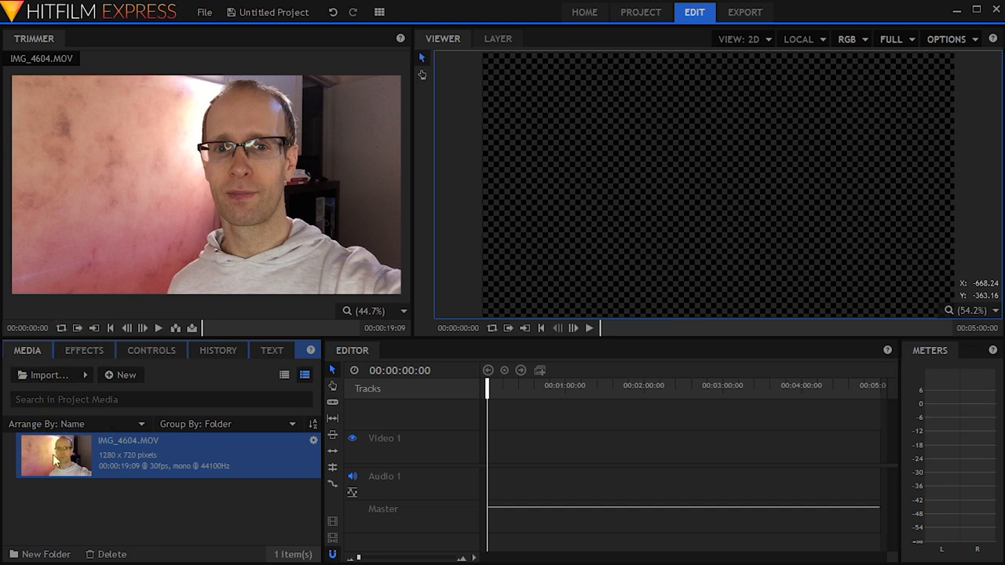
drag(54, 455, 498, 447)
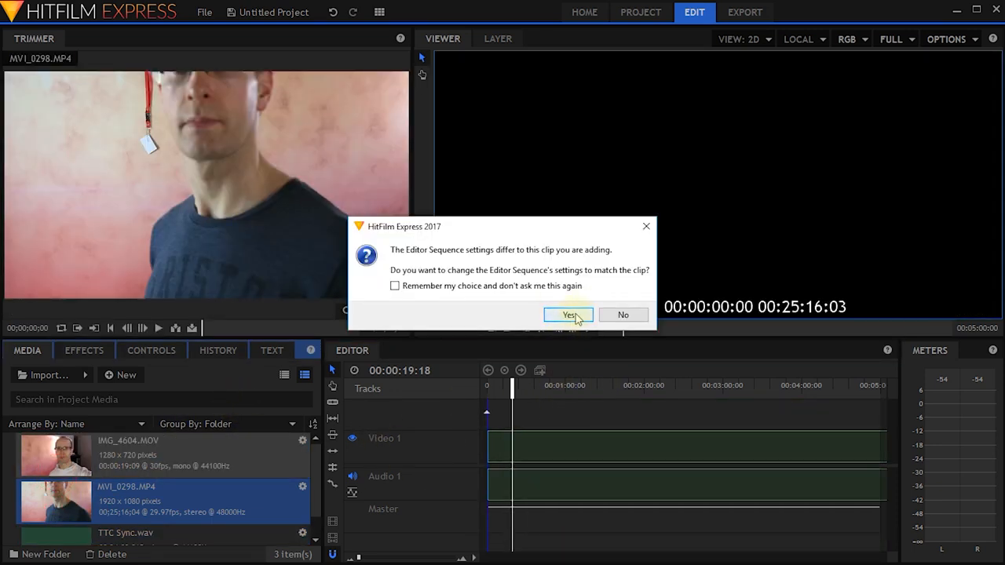
Accept matching the sequence settings to MVI_0298.MP4.
click(568, 315)
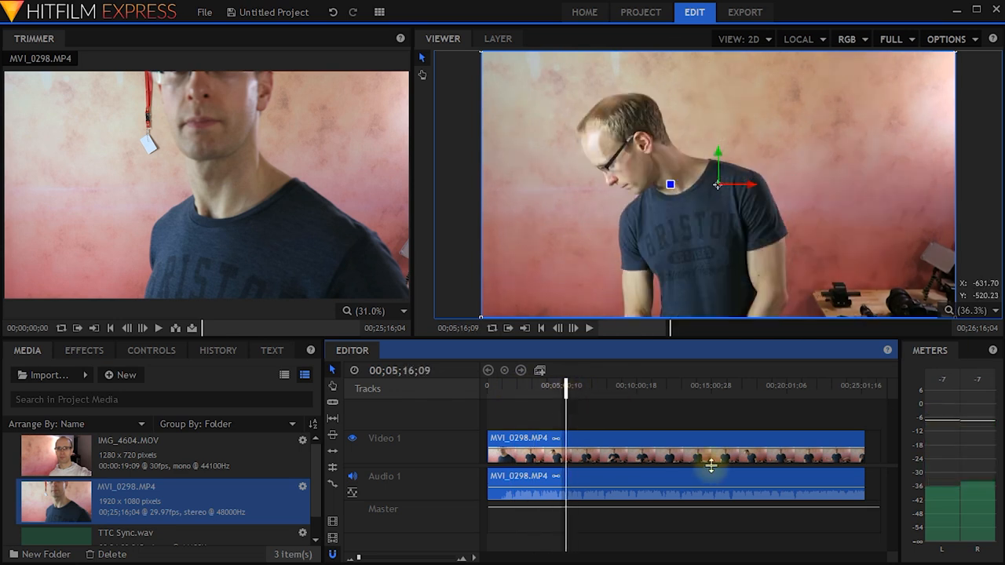
mouse_move(568, 391)
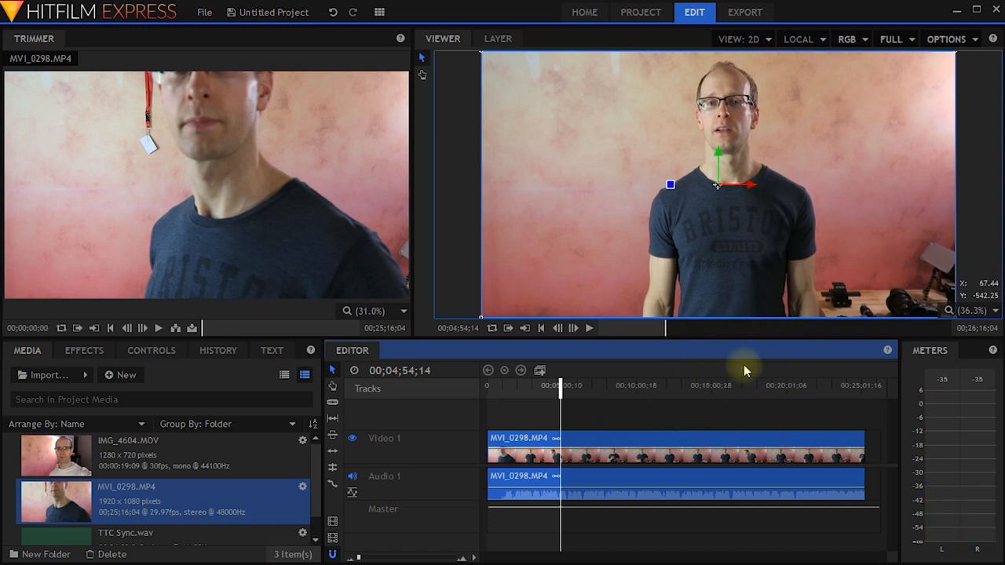
mouse_move(695, 312)
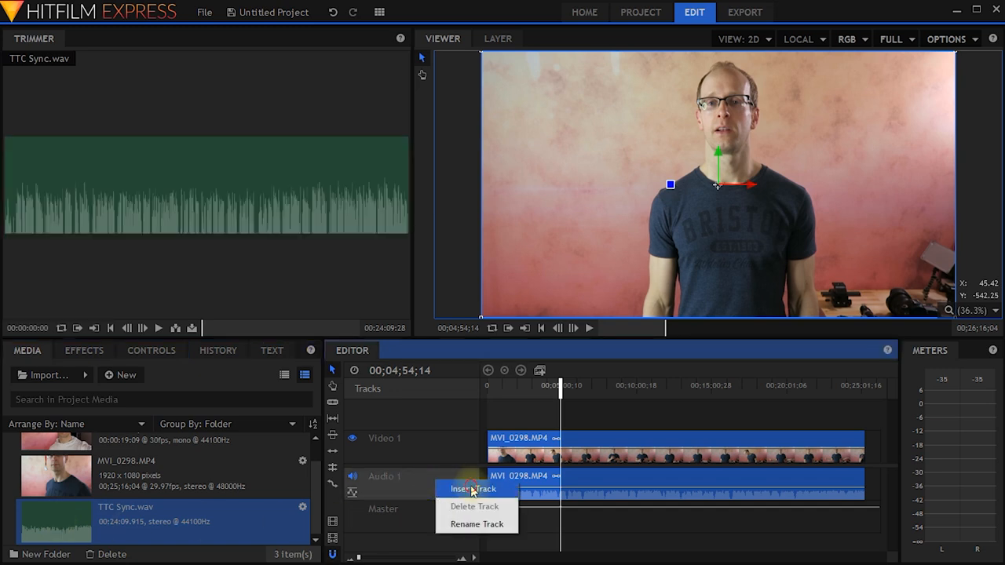
Insert an Audio 2 track, play from a later point to check sync, then select all clips.
click(469, 488)
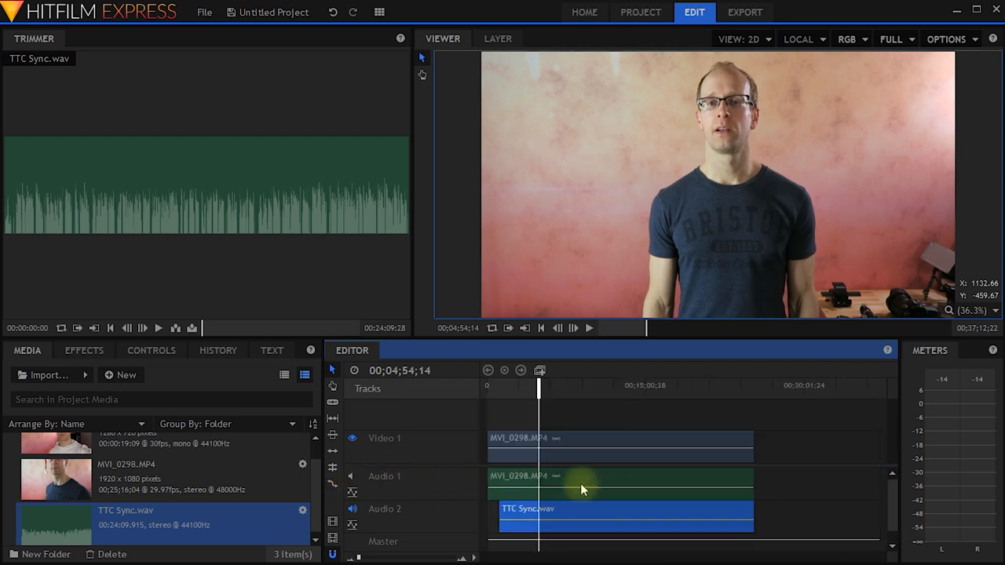
click(559, 390)
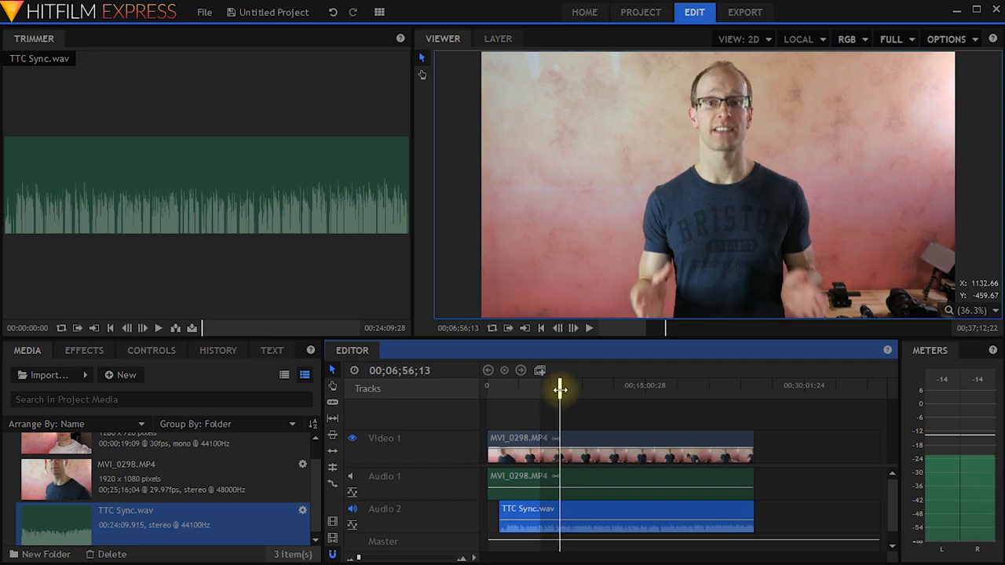
key(space)
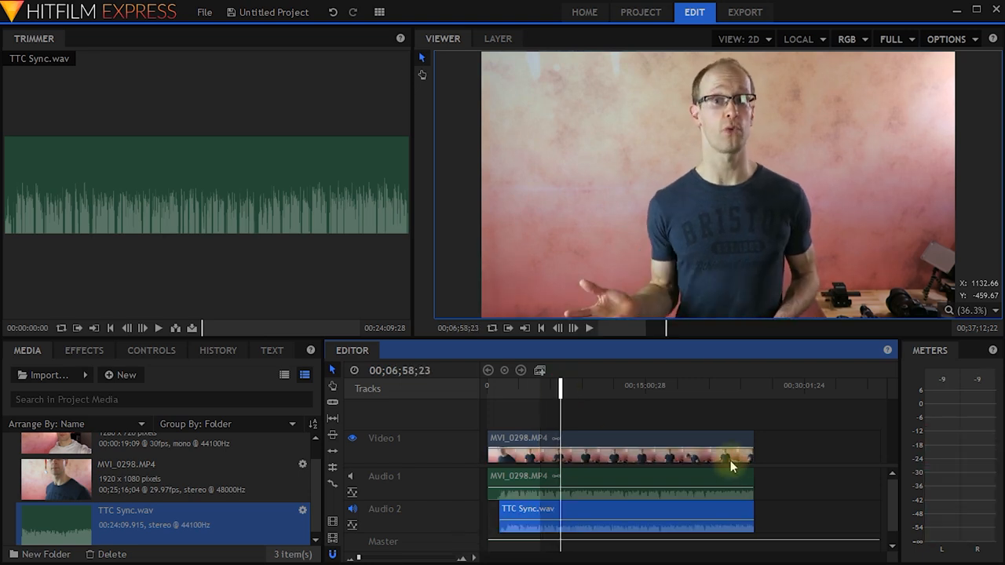
click(730, 463)
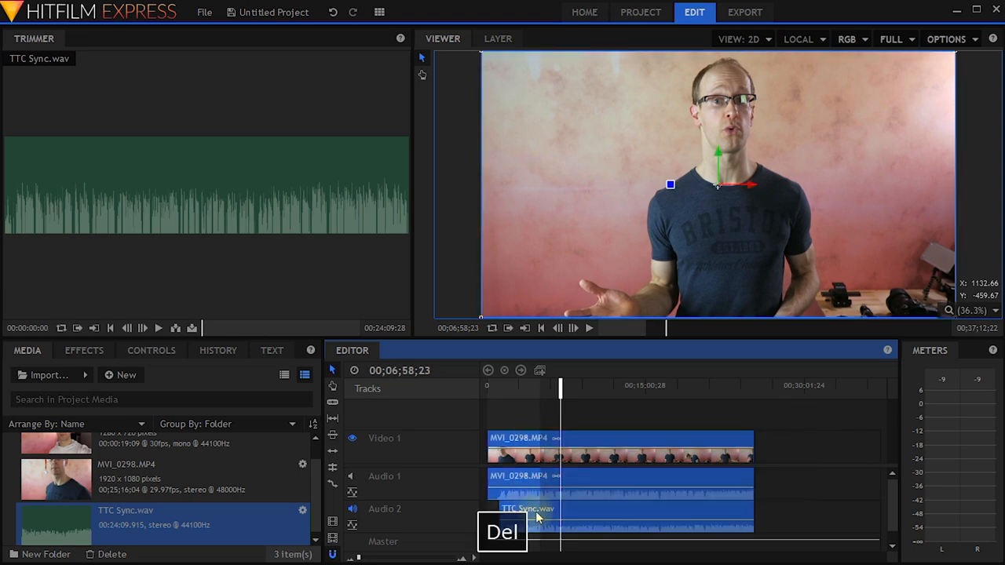
Delete the clips, merge MVI_0298.MP4 with TTC Sync.wav, drop the merge on the timeline and play.
key(Delete)
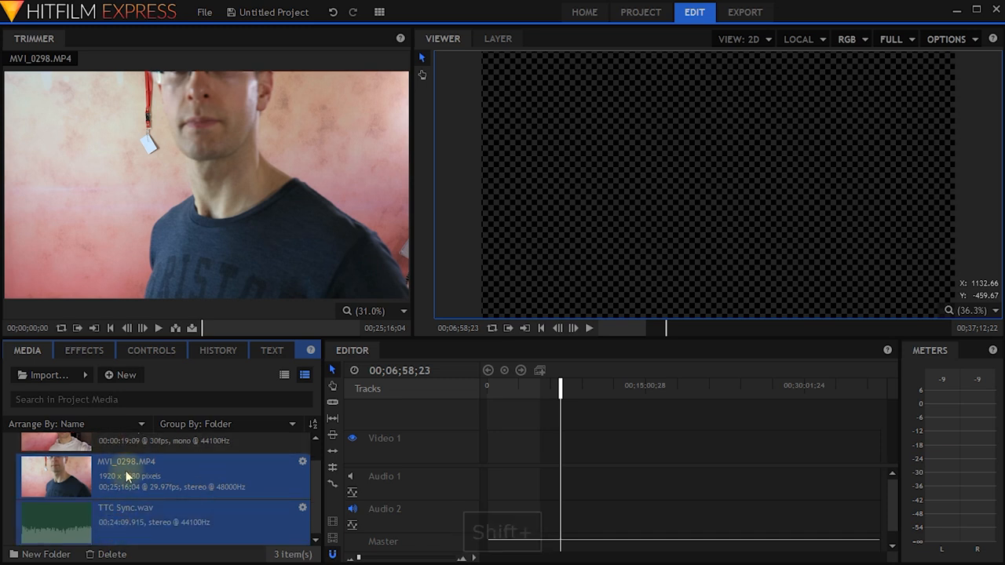
right_click(125, 477)
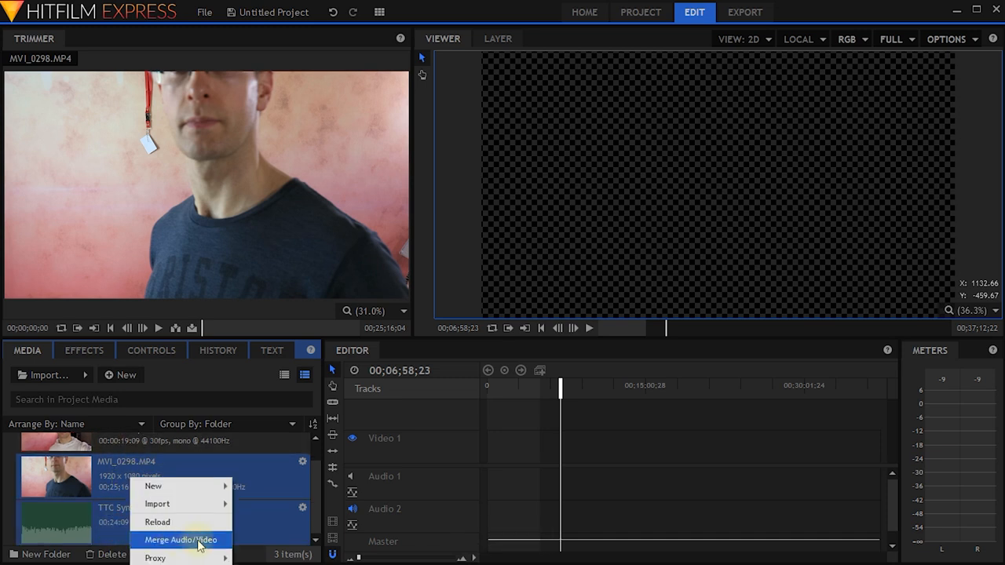
click(181, 540)
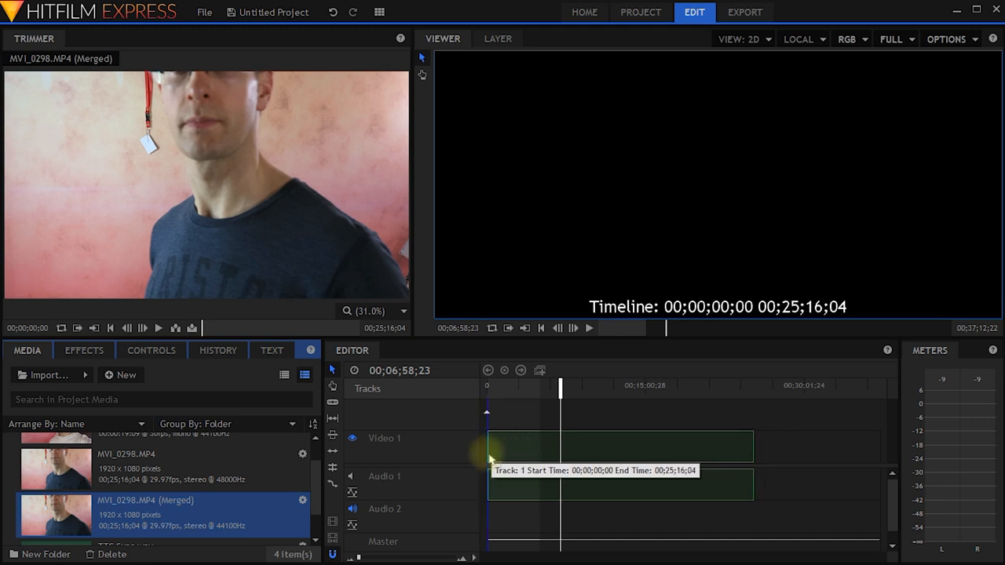
click(616, 446)
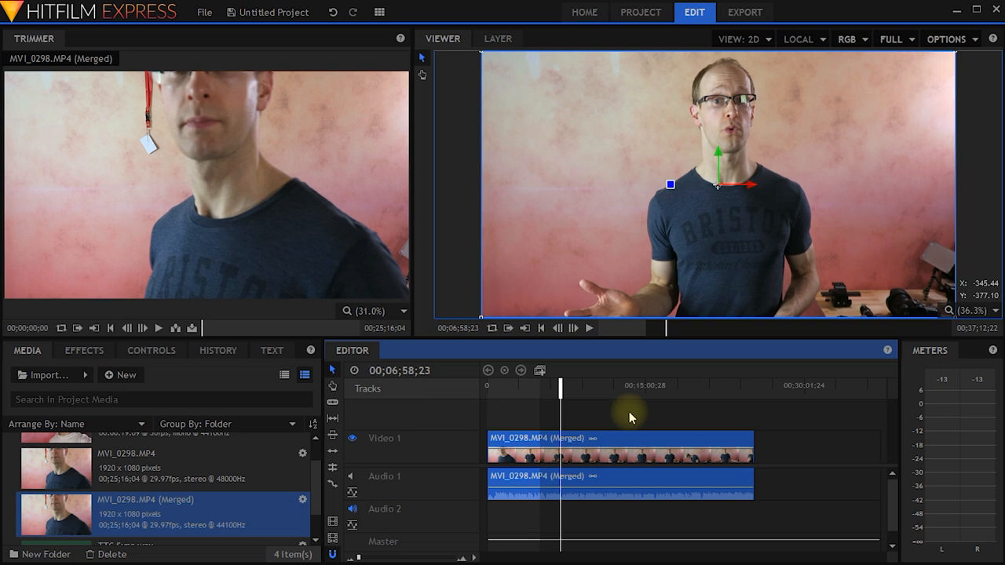
key(space)
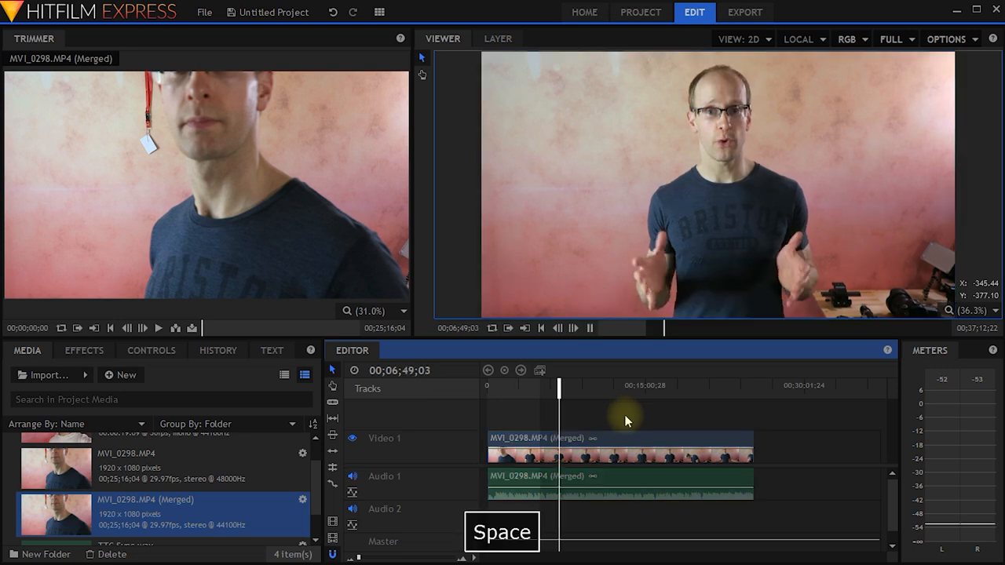
Stop playback and scrub through the Walter The Jedi Comp to preview it.
key(space)
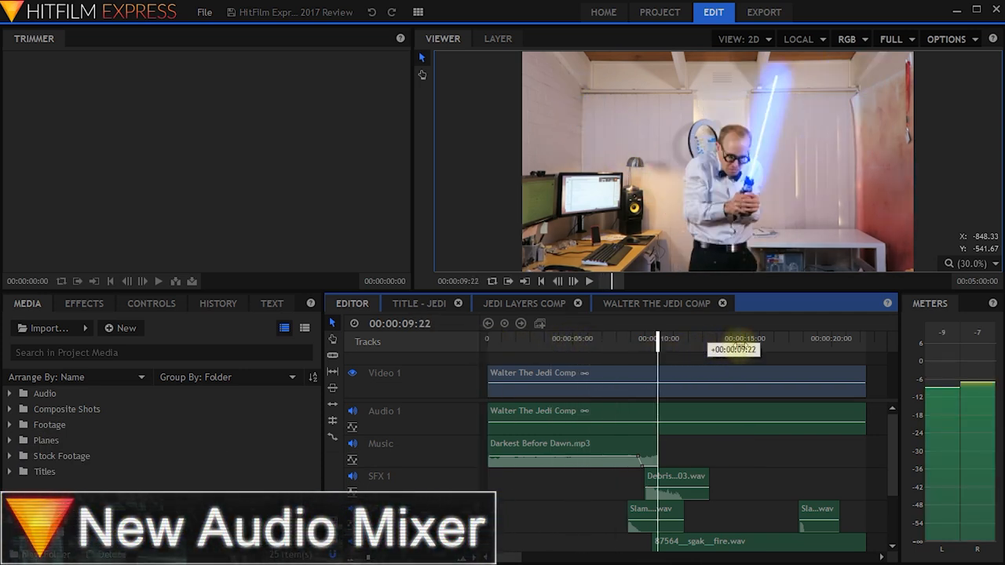
drag(655, 338, 779, 338)
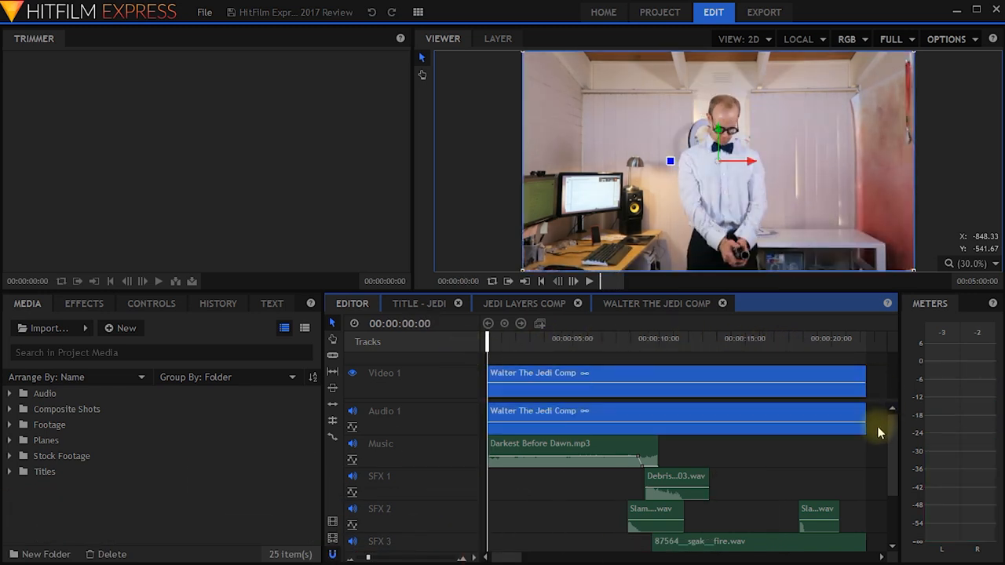
scroll(down, 3)
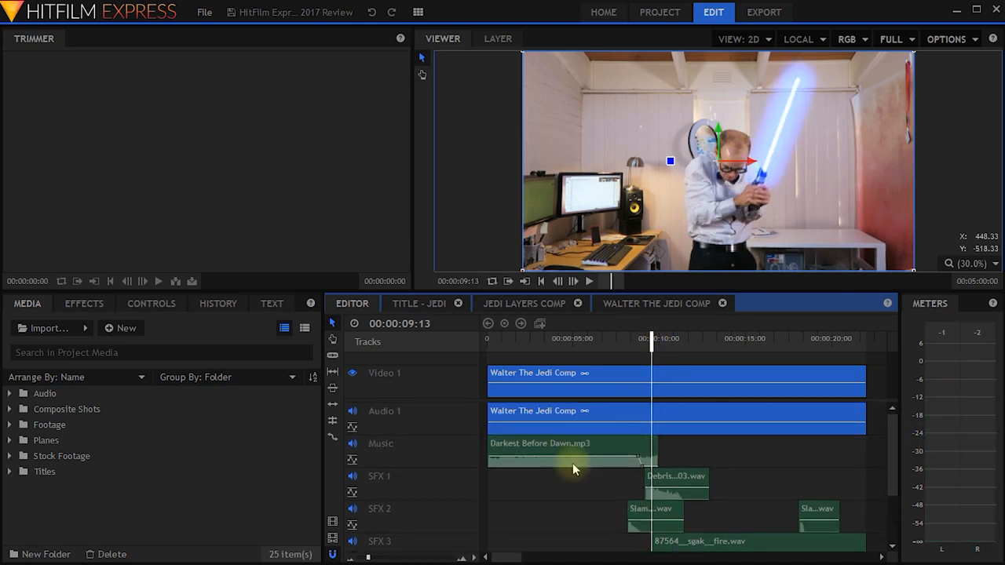
mouse_move(752, 496)
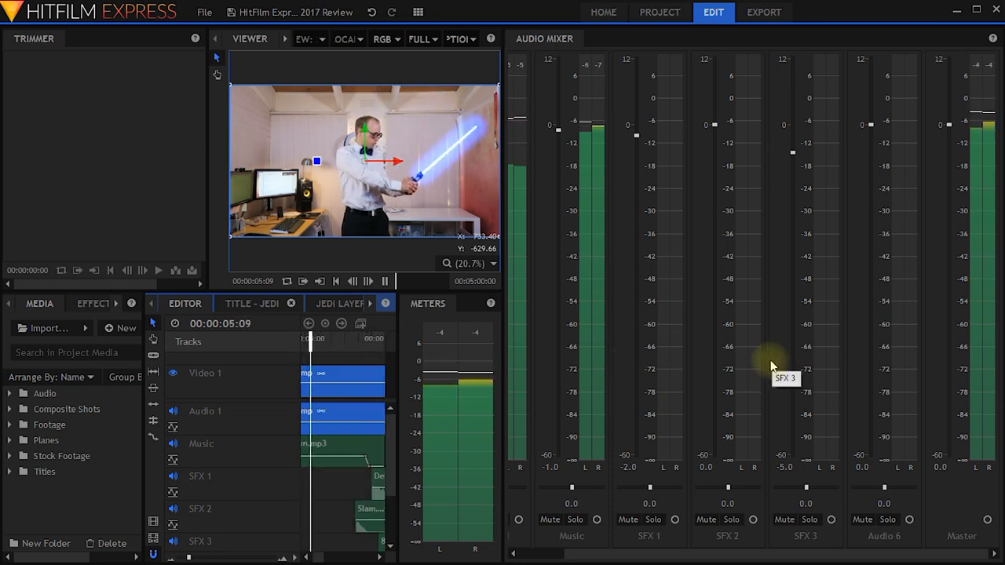
Stop playback of the Jedi comp and select the Debris clip on SFX 1.
key(space)
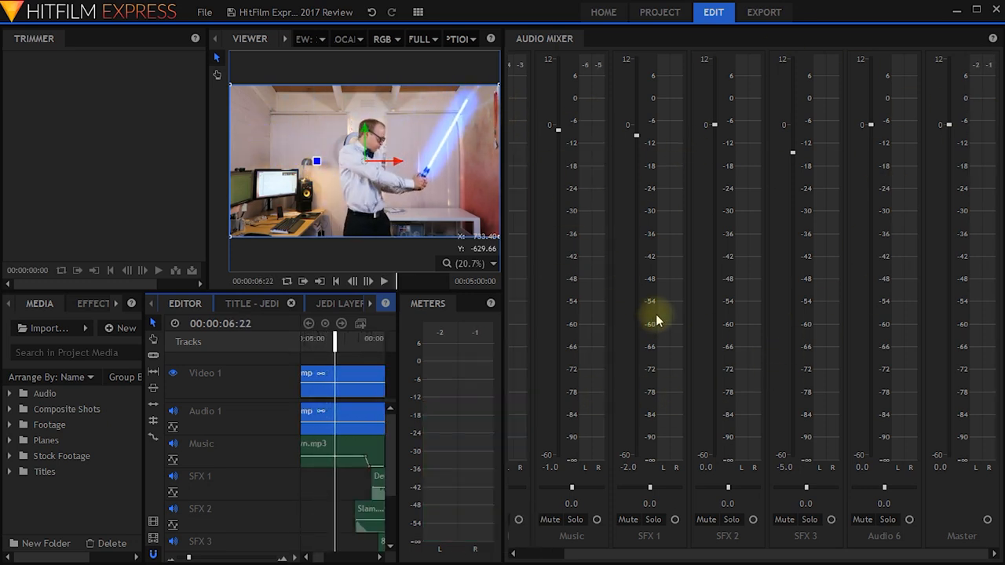
mouse_move(502, 305)
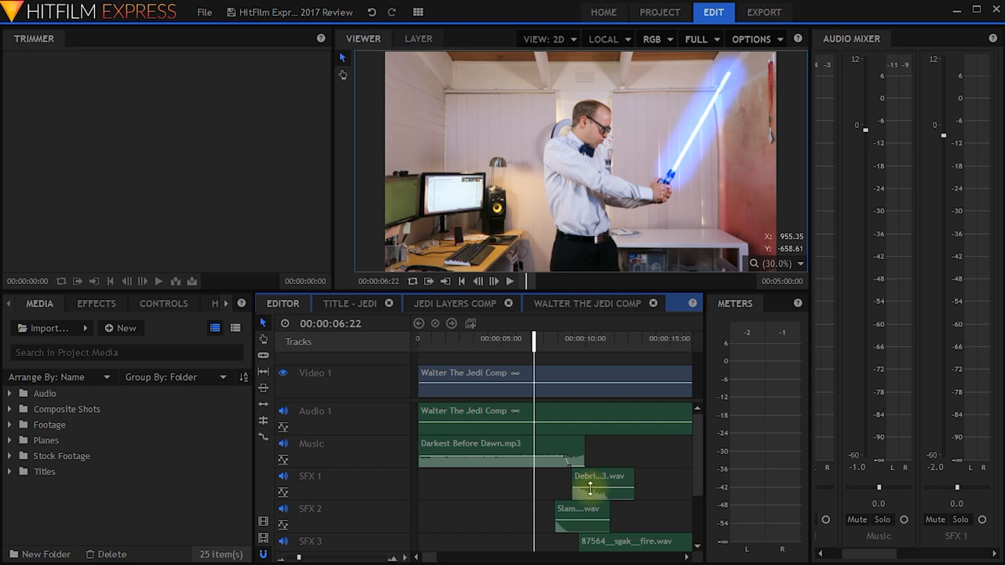
click(418, 12)
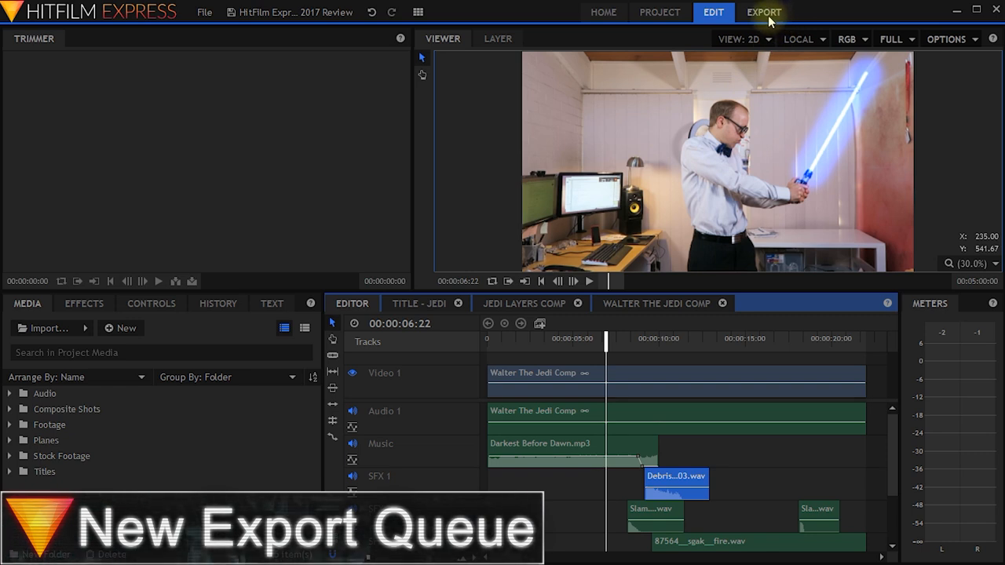
Switch to the EXPORT screen showing the empty queue and built-in presets.
click(763, 12)
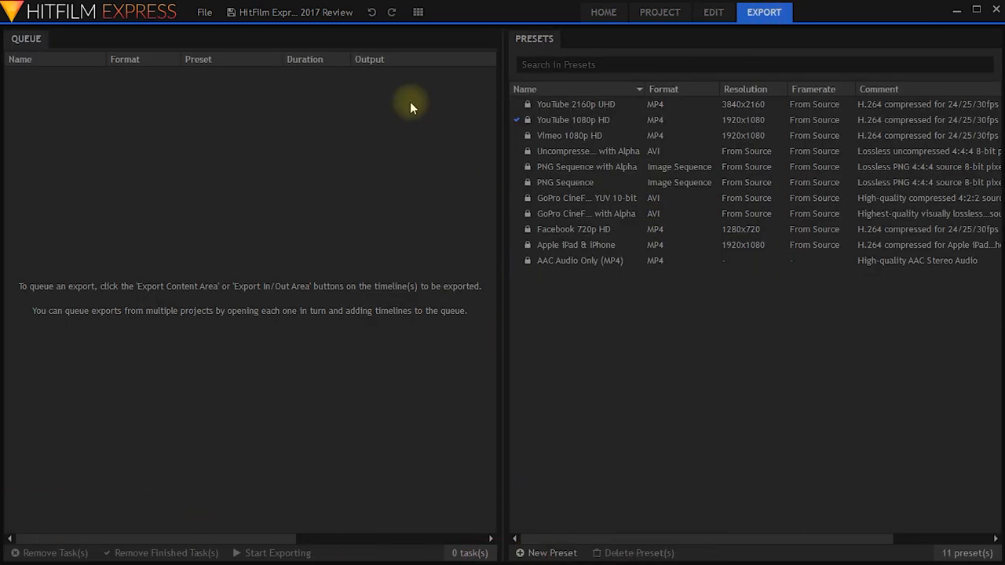
mouse_move(238, 267)
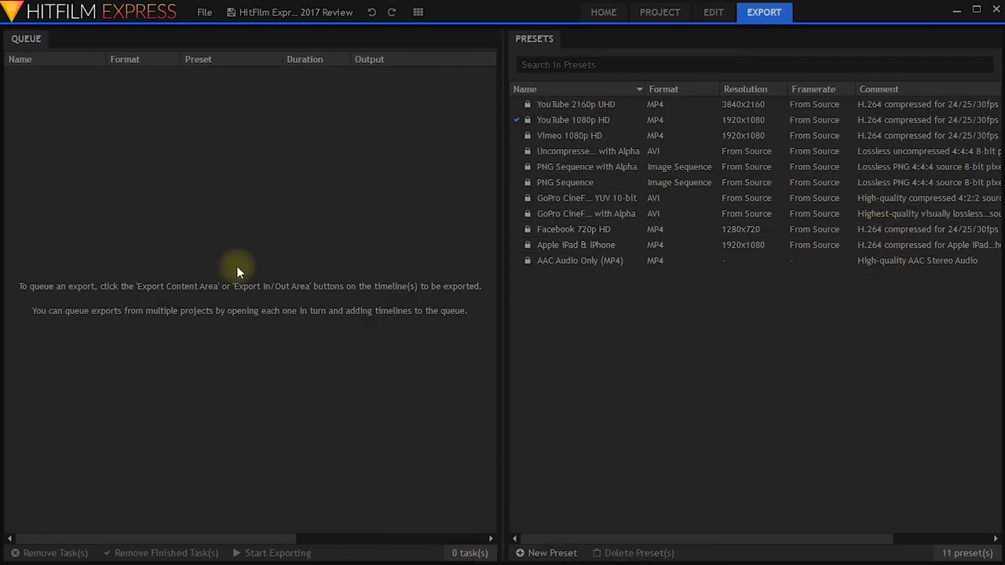
mouse_move(475, 363)
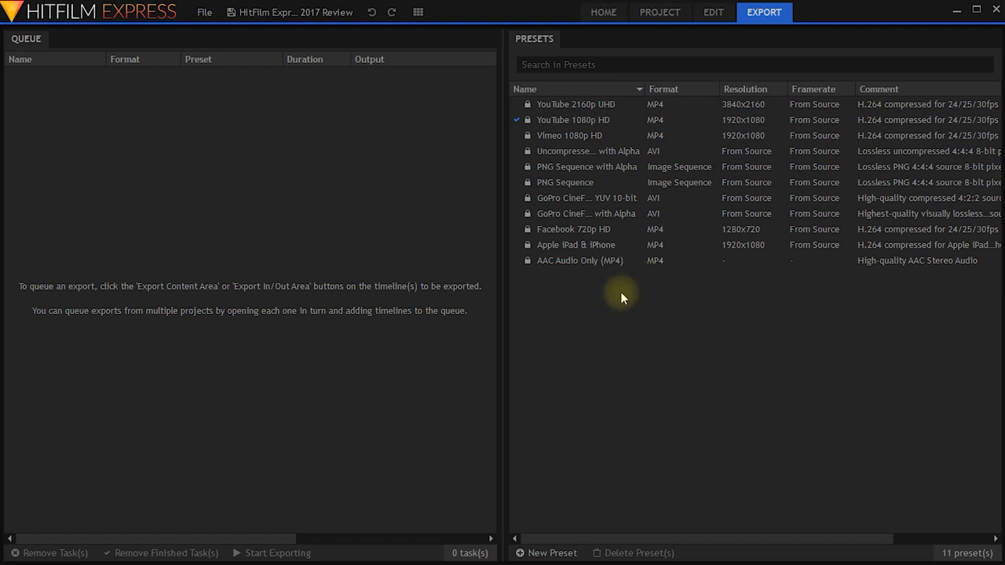
mouse_move(672, 259)
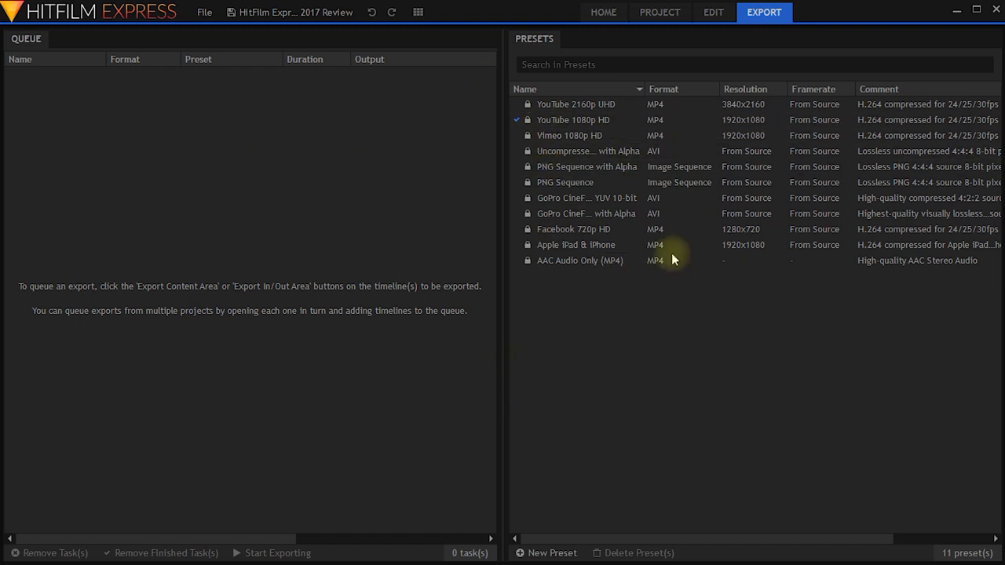
mouse_move(100, 168)
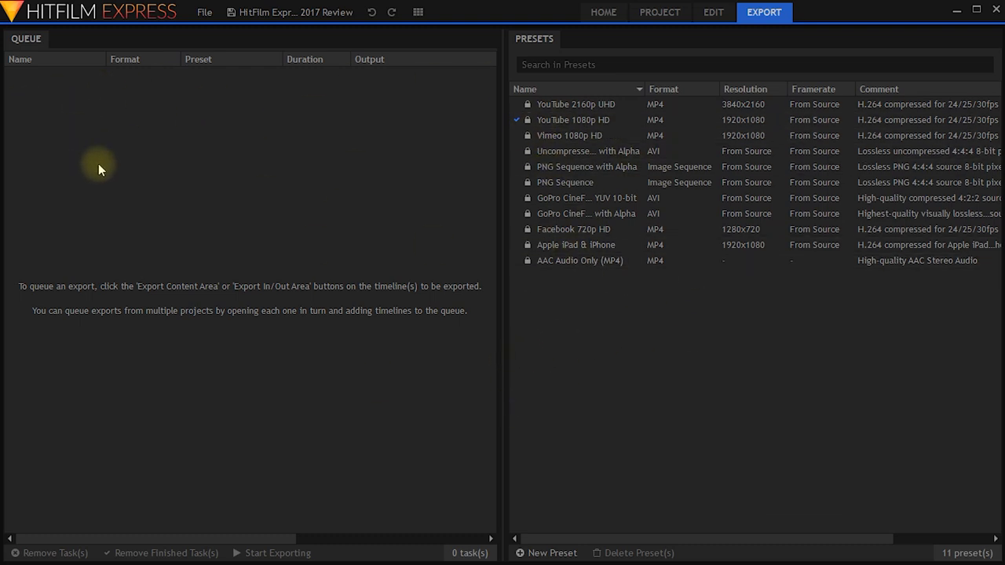
mouse_move(318, 117)
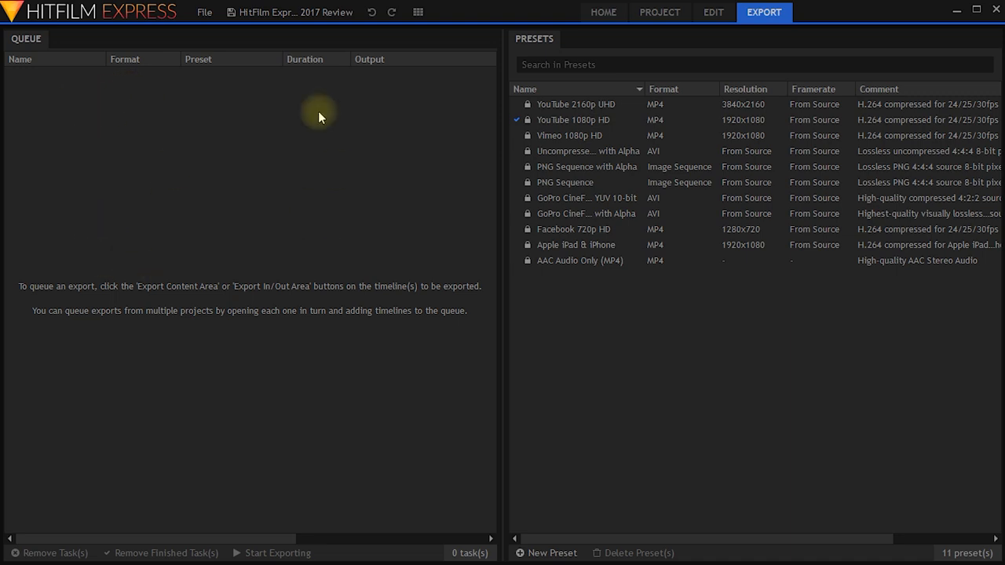
mouse_move(595, 287)
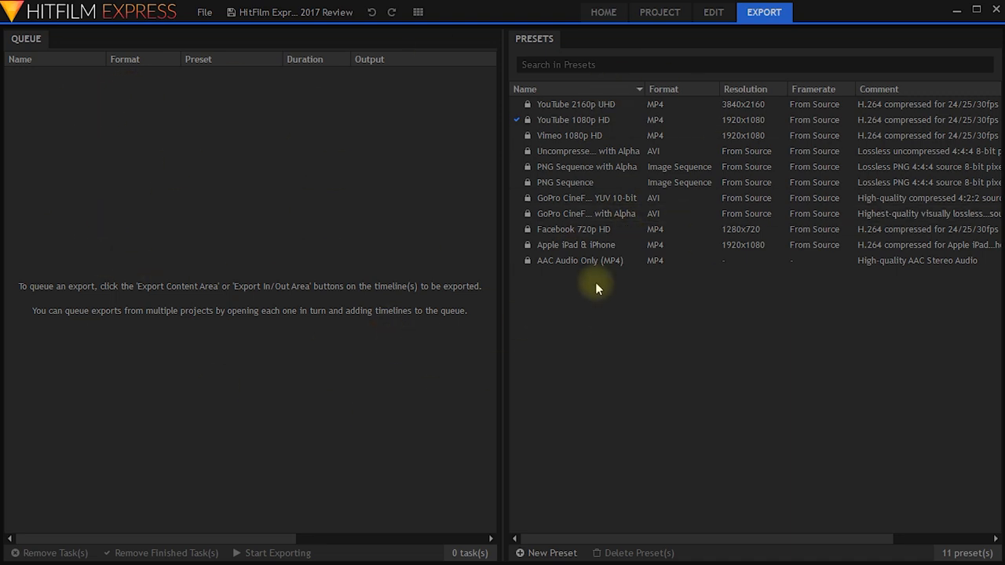
mouse_move(704, 11)
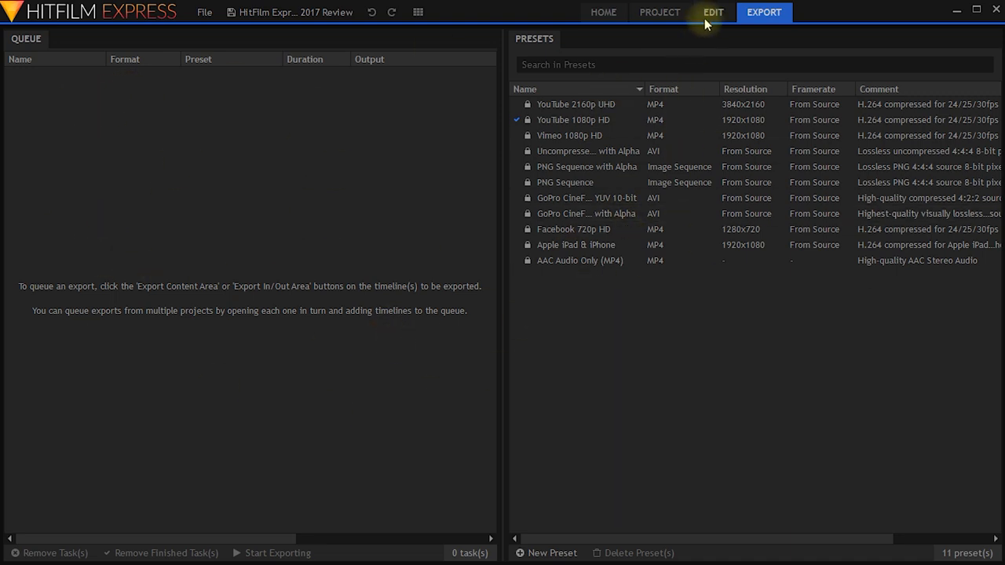
Set the Editor timeline range to its contents and add it to the export queue.
click(712, 11)
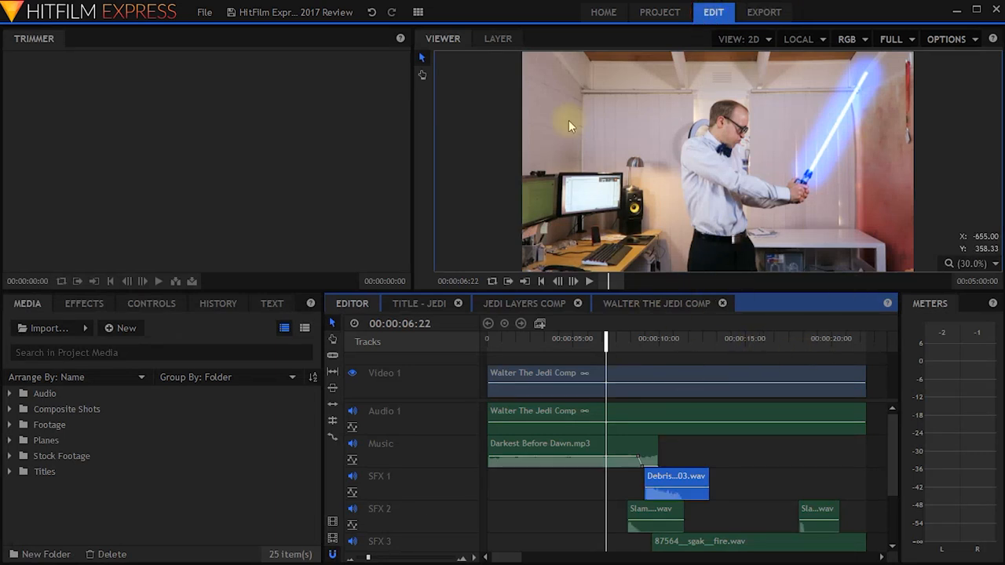
mouse_move(333, 485)
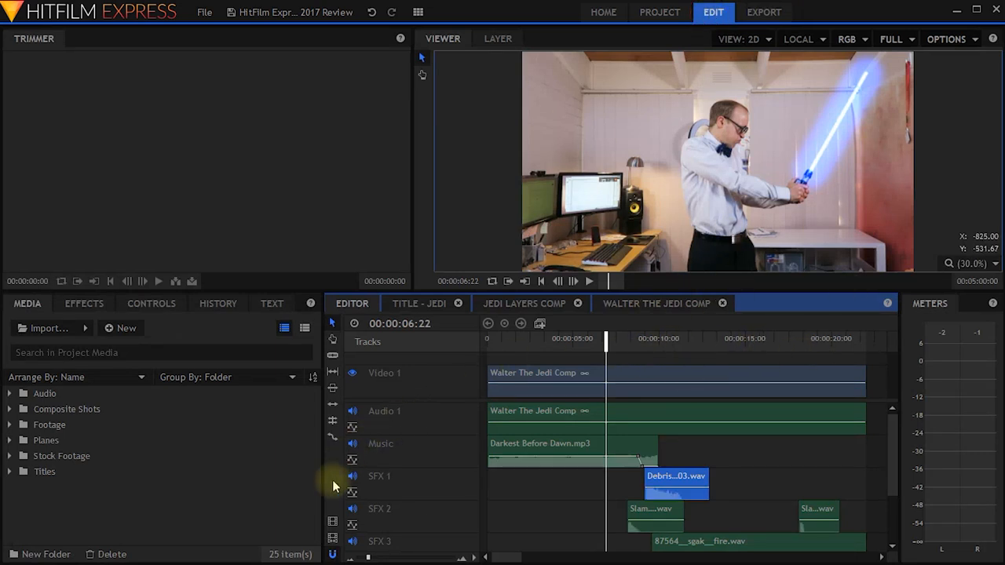
mouse_move(332, 521)
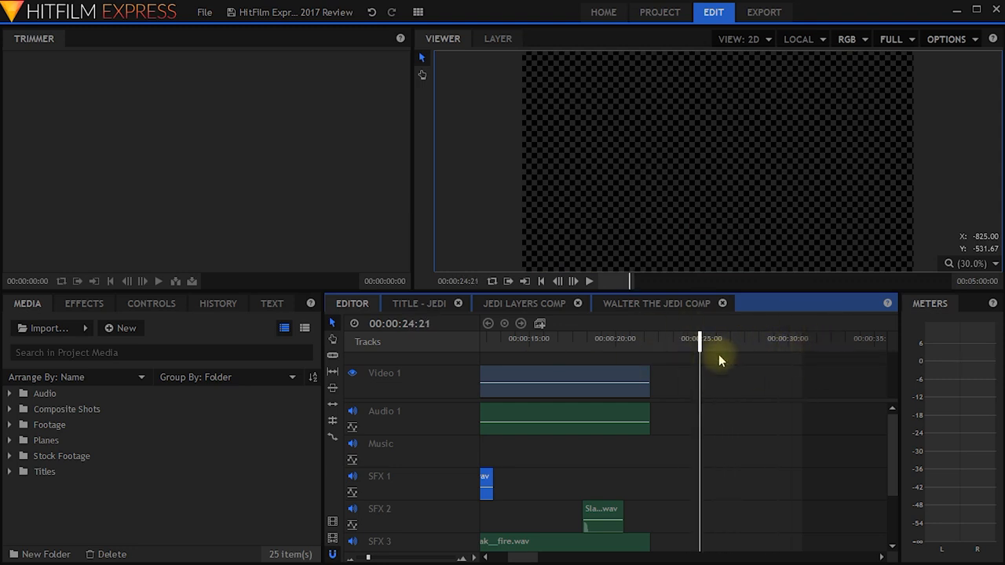
drag(697, 341, 736, 342)
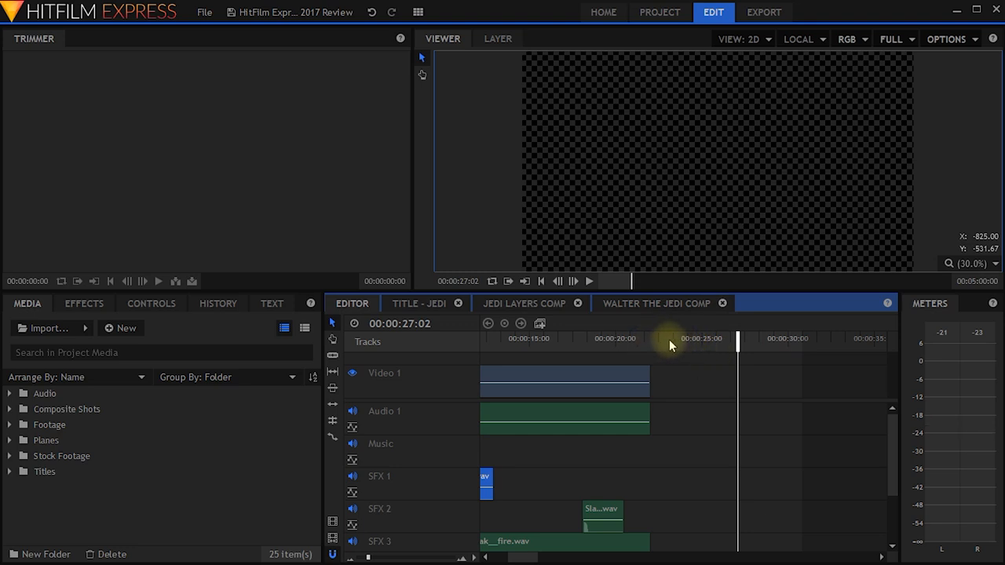
right_click(671, 345)
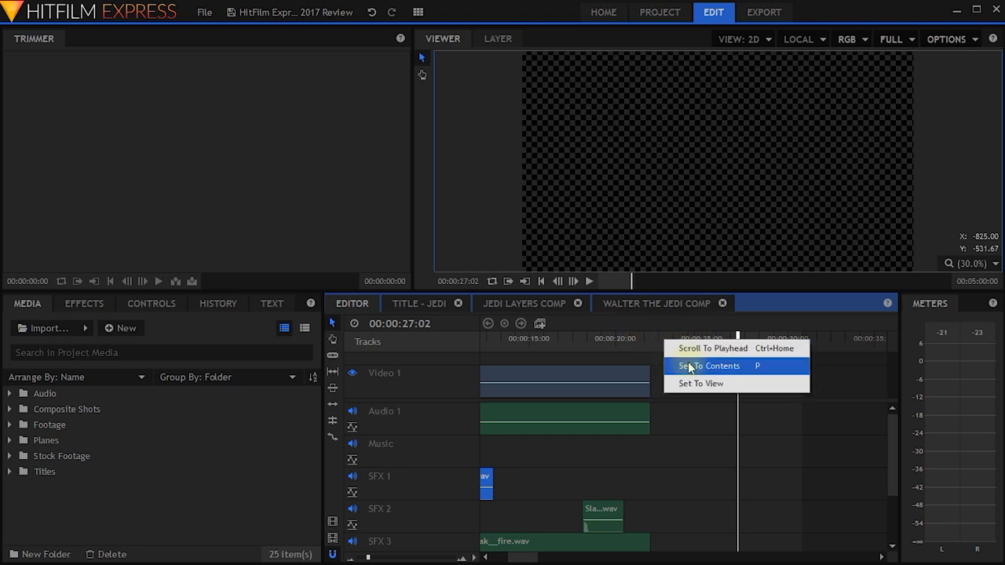
click(708, 366)
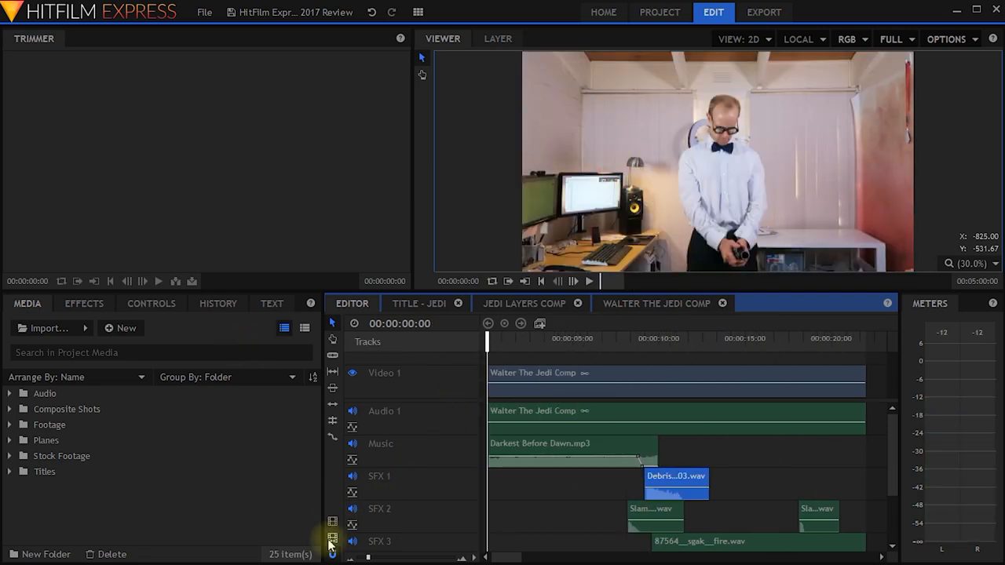
mouse_move(332, 522)
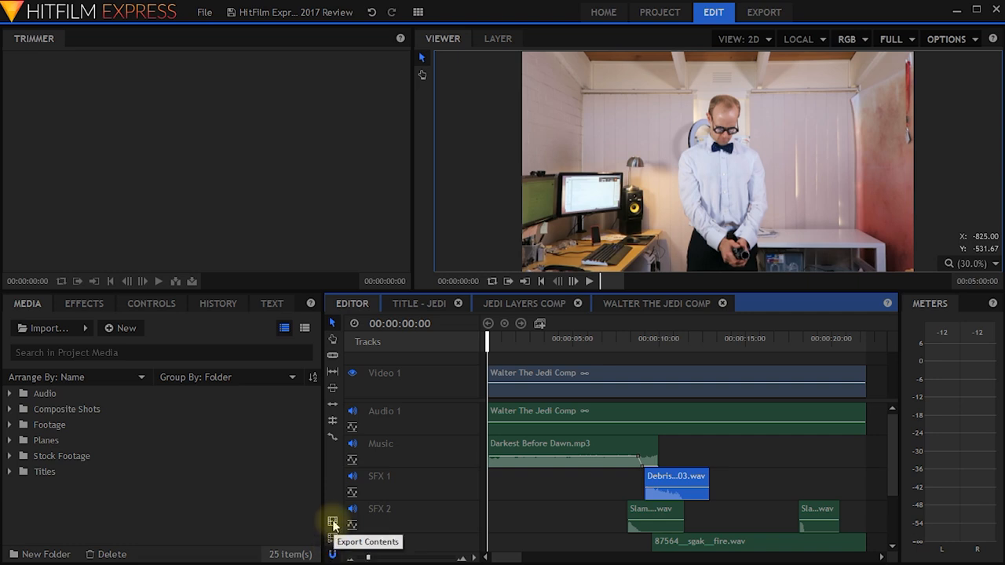
click(332, 524)
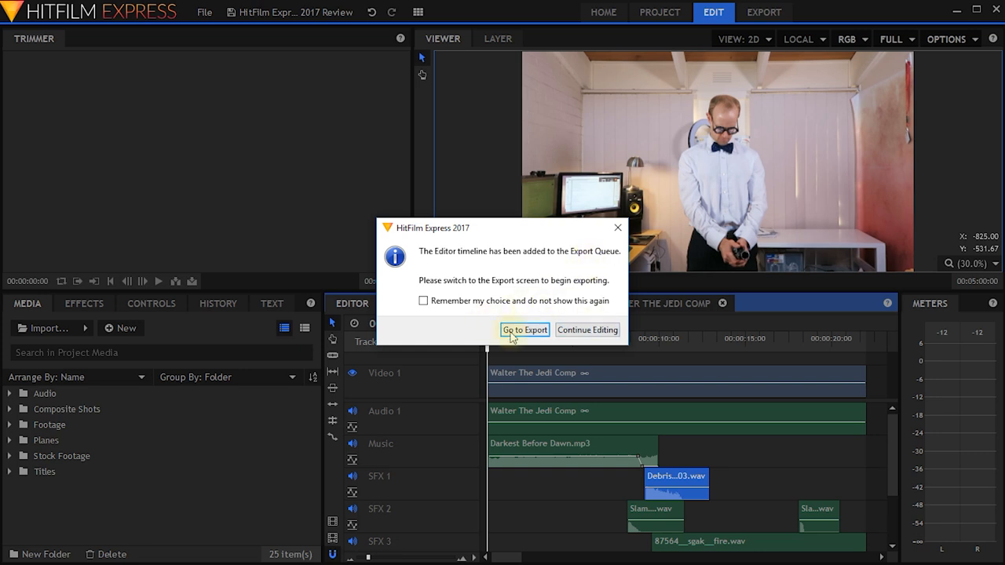
click(587, 330)
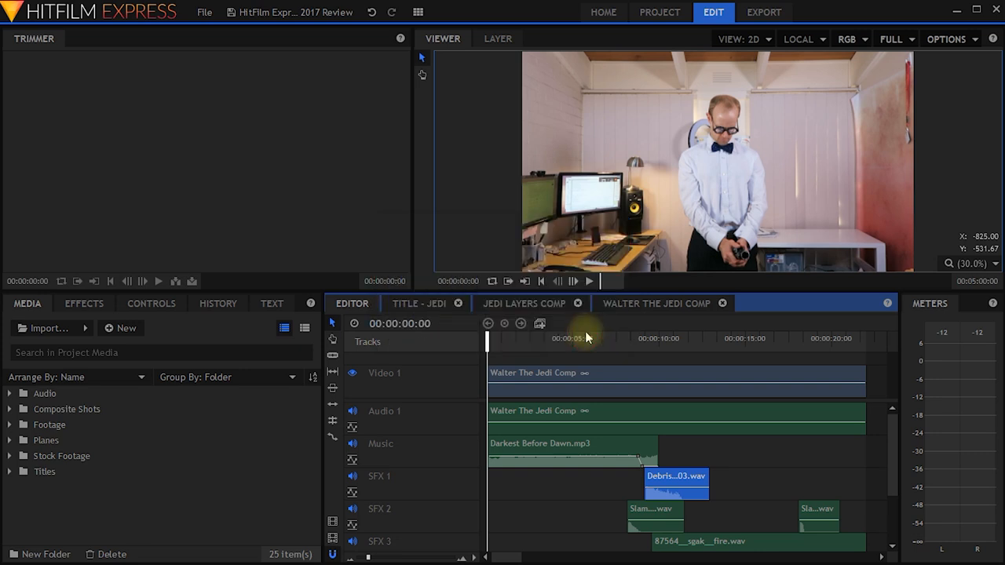
mouse_move(577, 402)
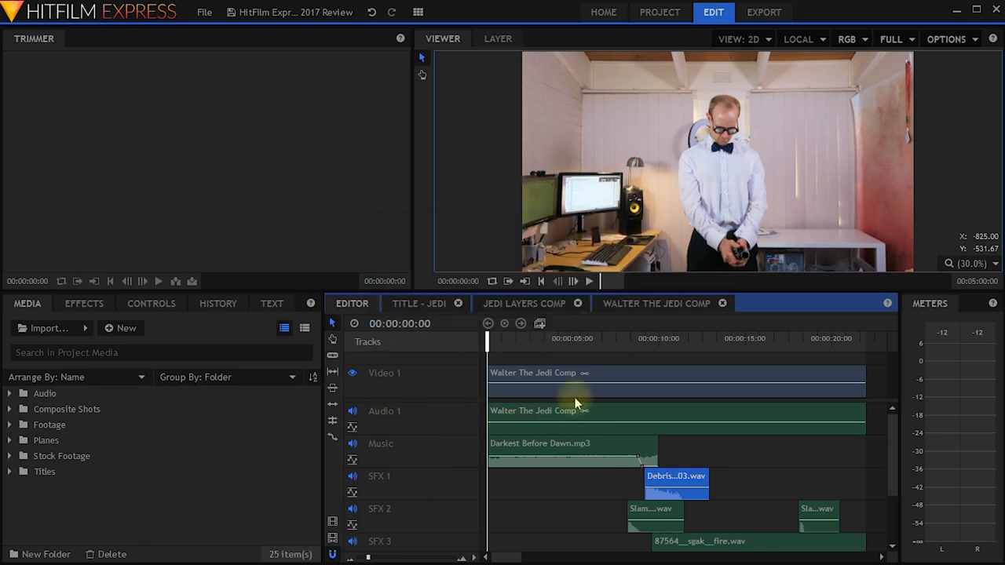
Add the Title - Jedi composite to the export queue and view the Queue.
click(420, 303)
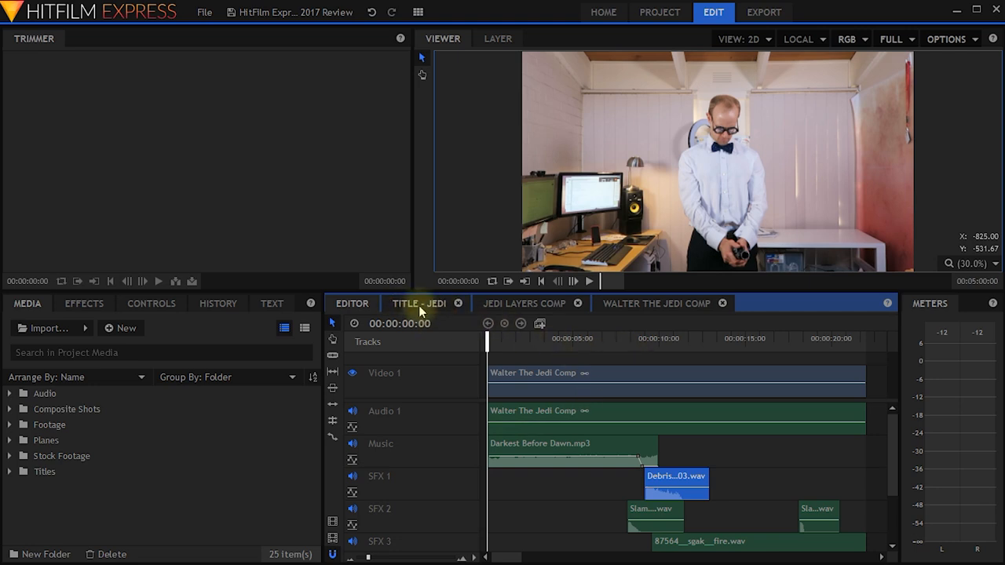
click(420, 303)
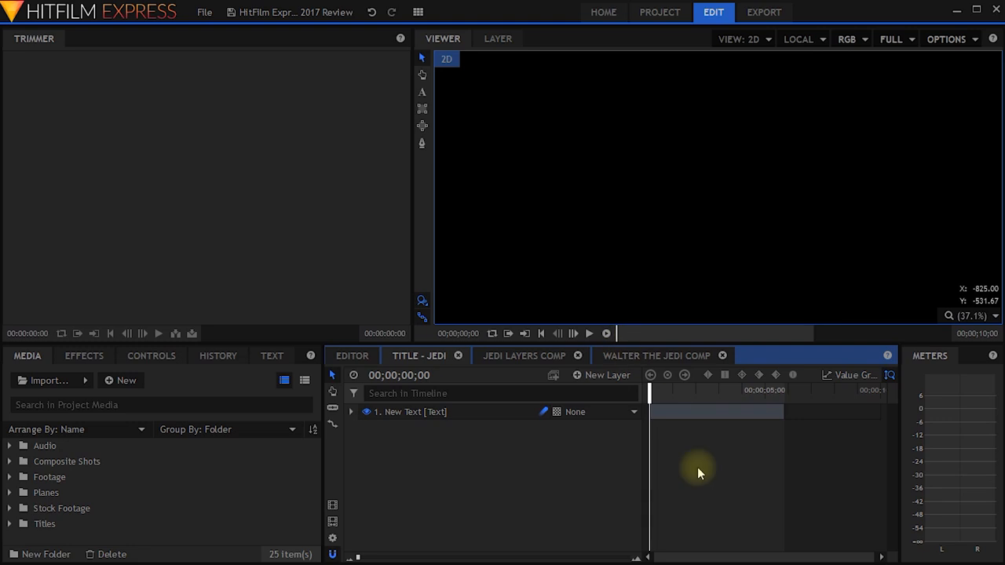
click(588, 333)
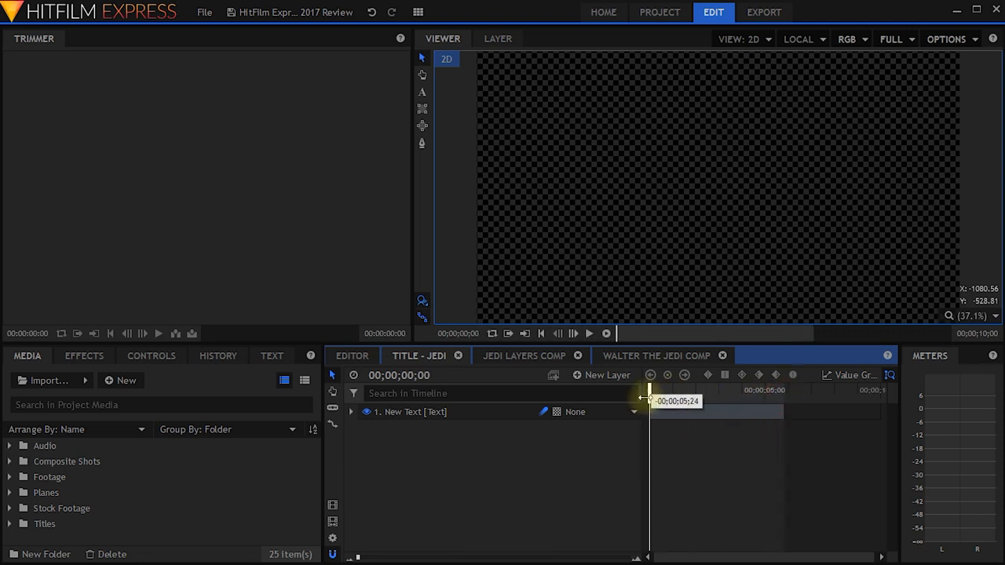
mouse_move(333, 507)
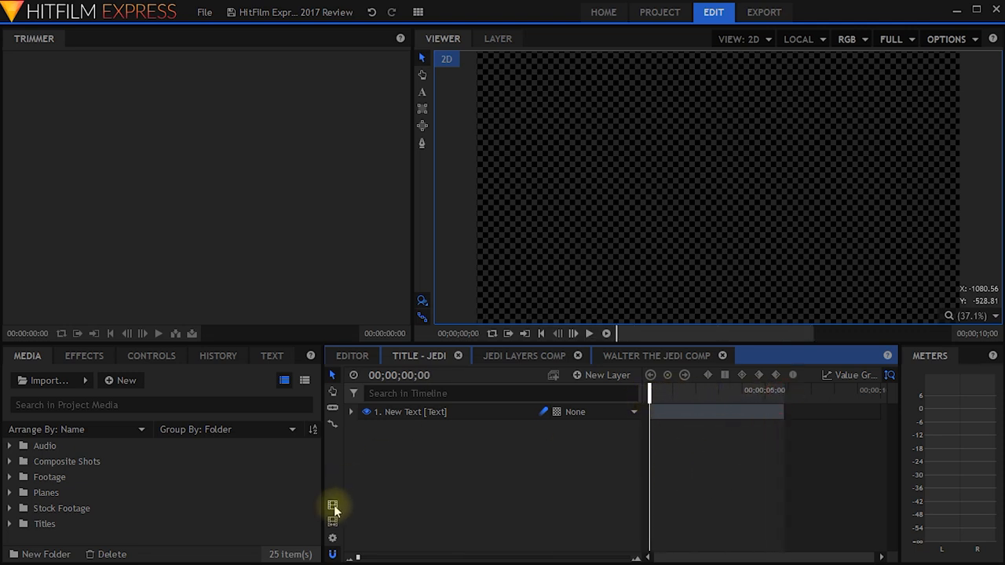
click(332, 506)
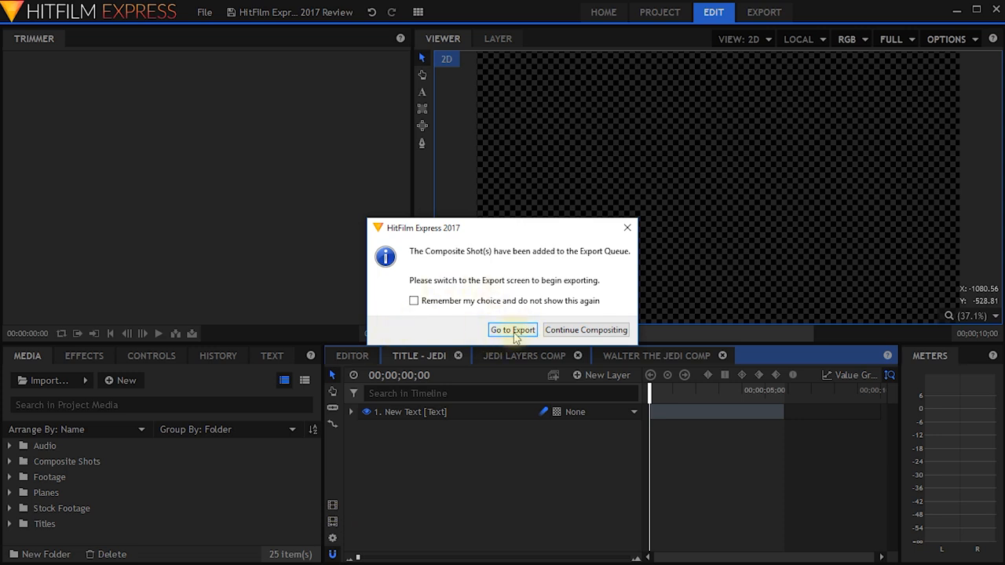
click(512, 330)
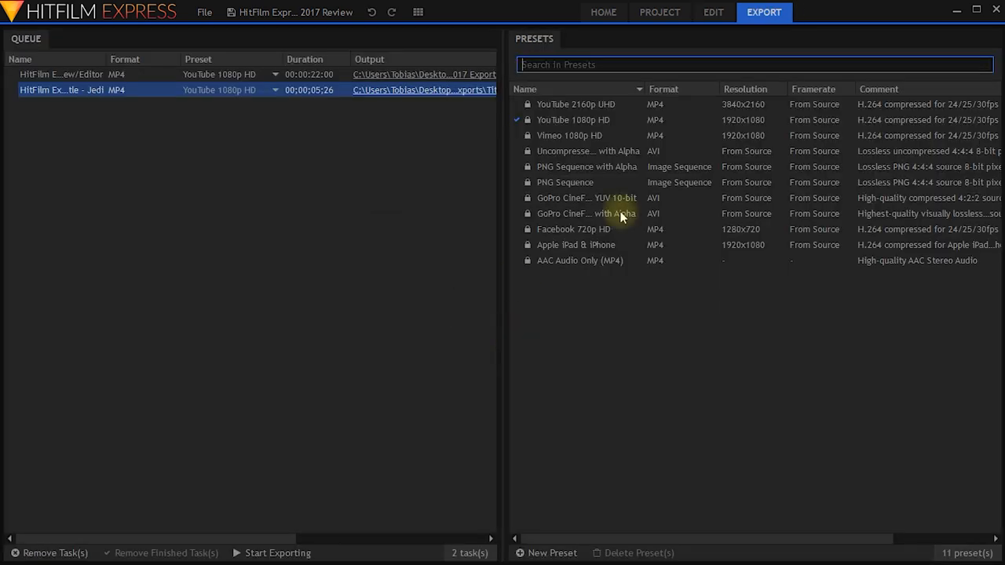
Set the Editor task's preset to Vimeo 1080p HD and start exporting both tasks.
click(62, 74)
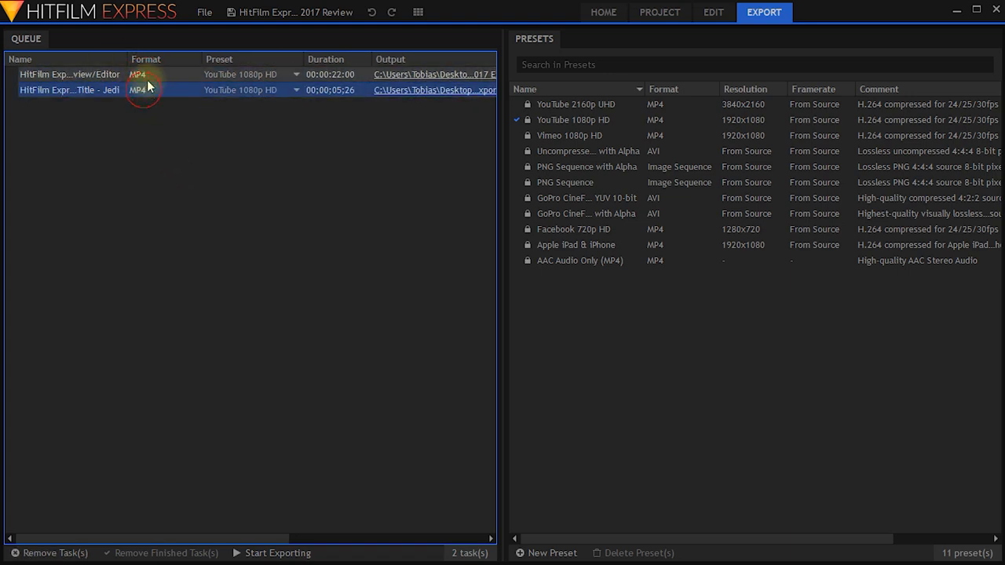
click(296, 74)
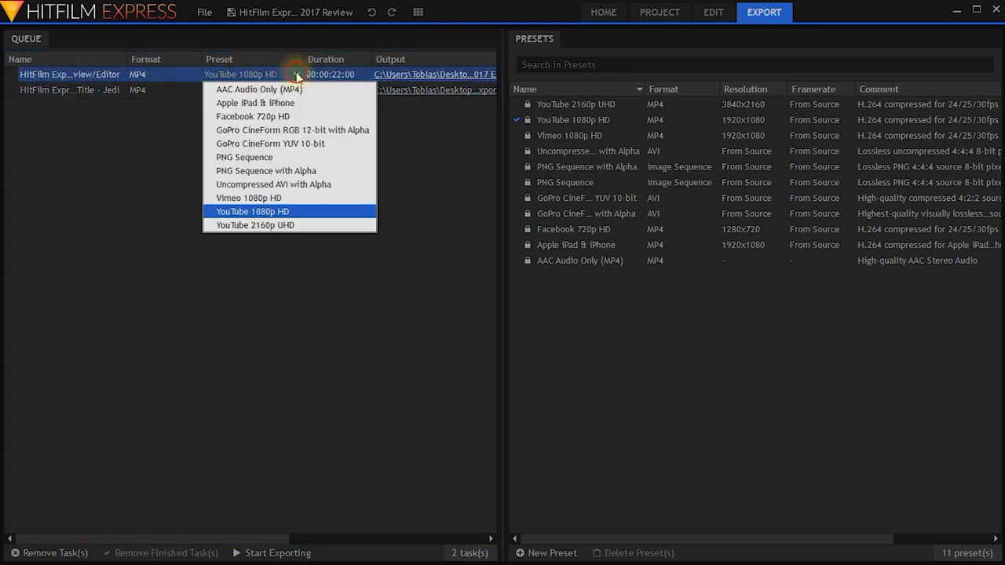
click(252, 211)
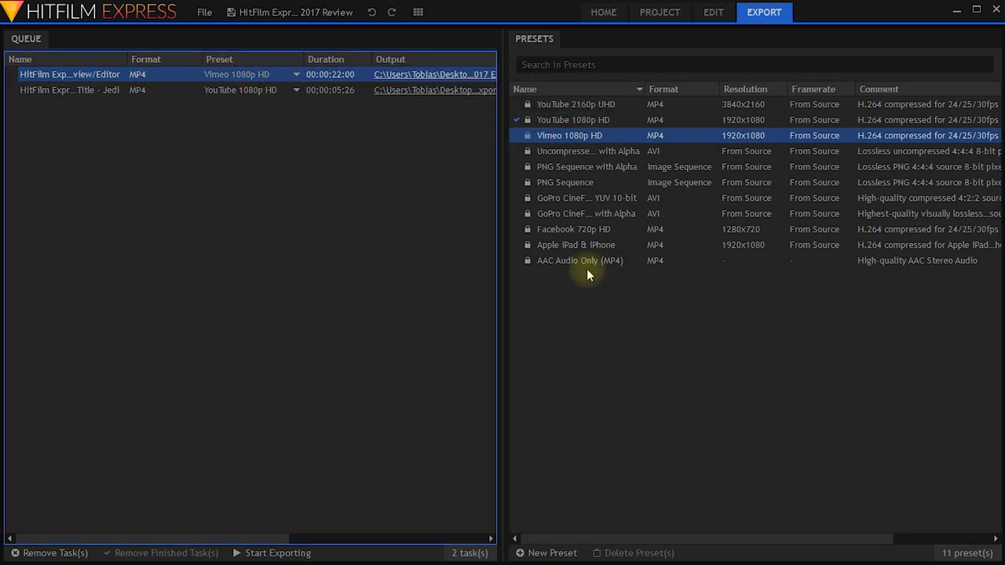
mouse_move(588, 228)
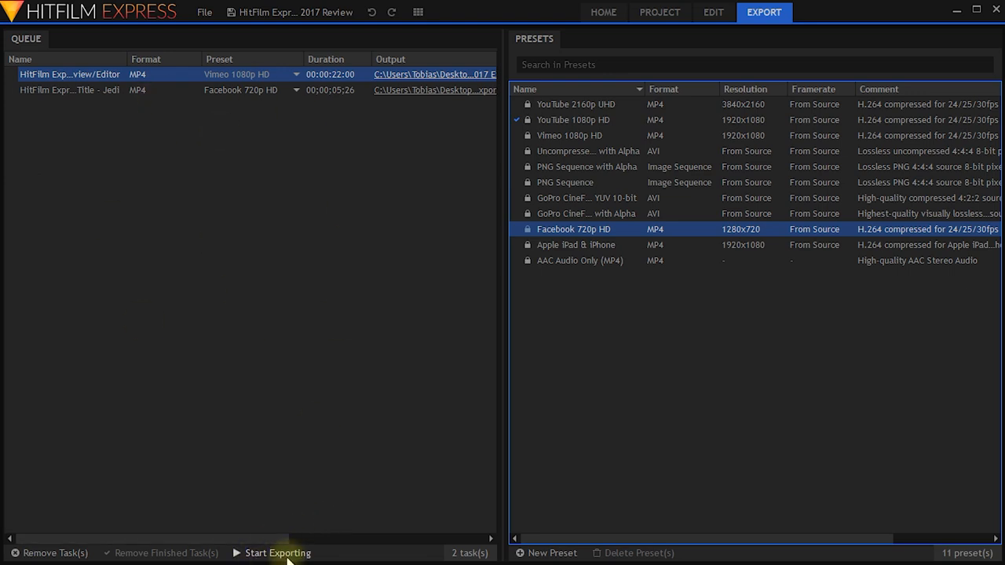
click(277, 552)
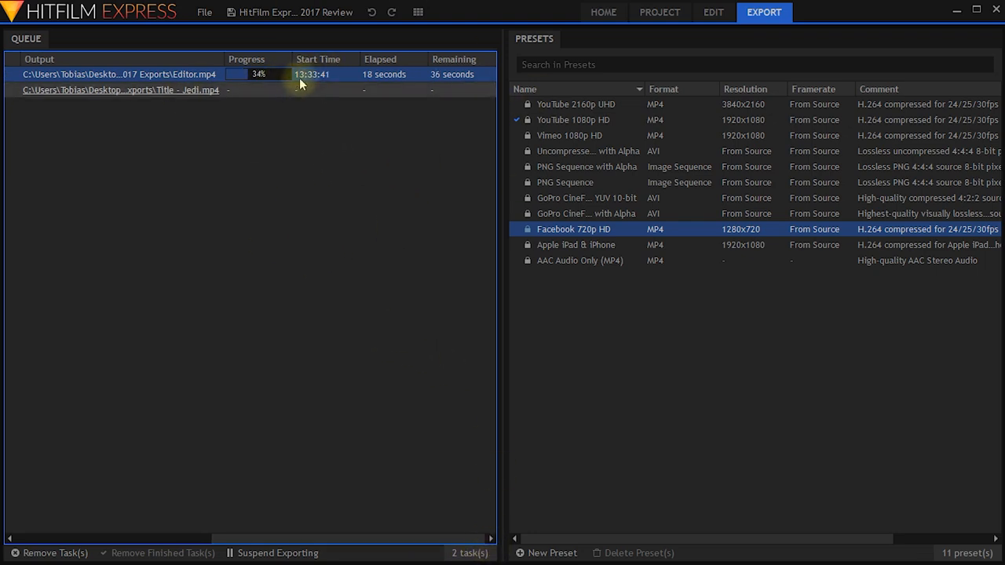
Keep exporting past the warning until both tasks finish, then return to Edit.
click(712, 12)
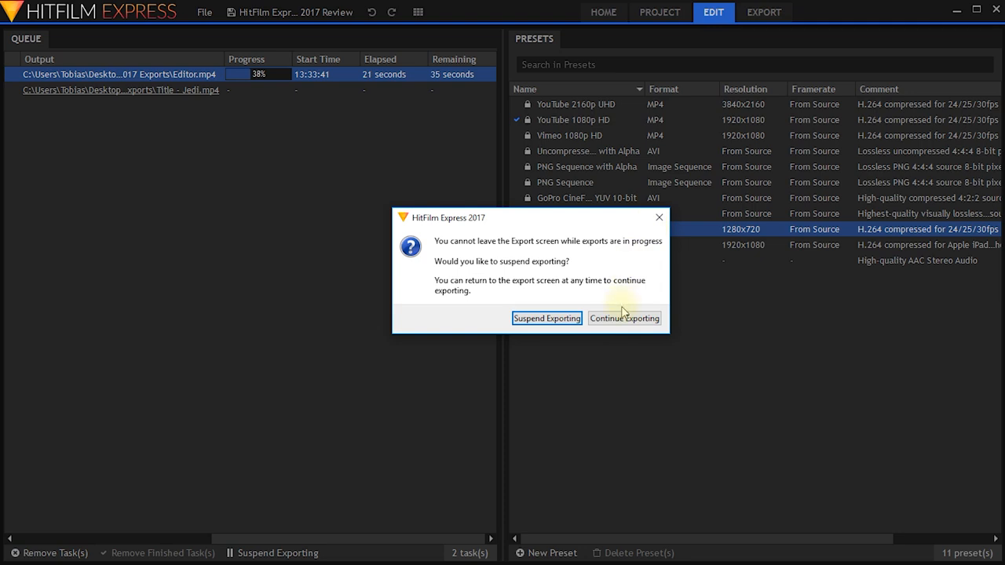
click(624, 318)
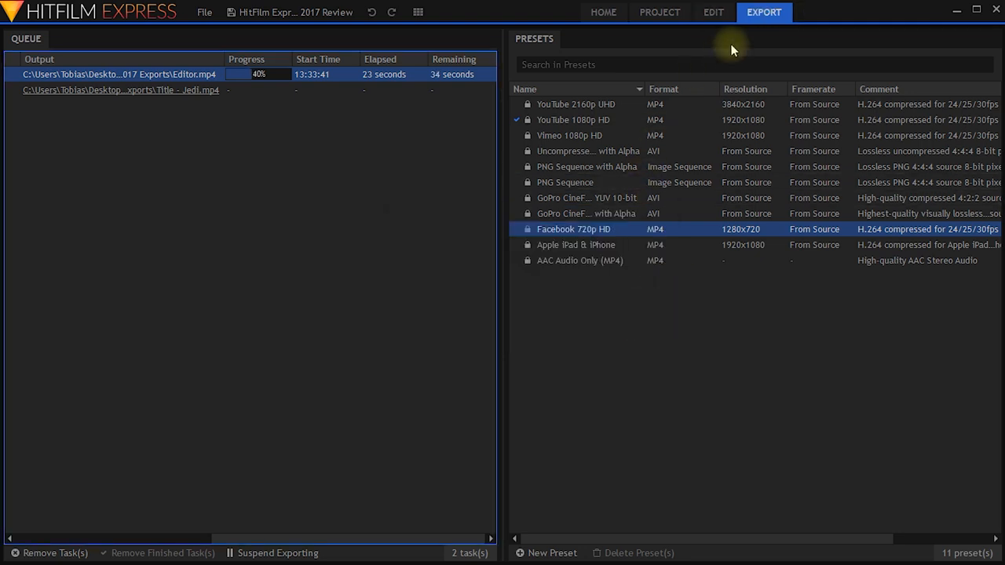
mouse_move(259, 339)
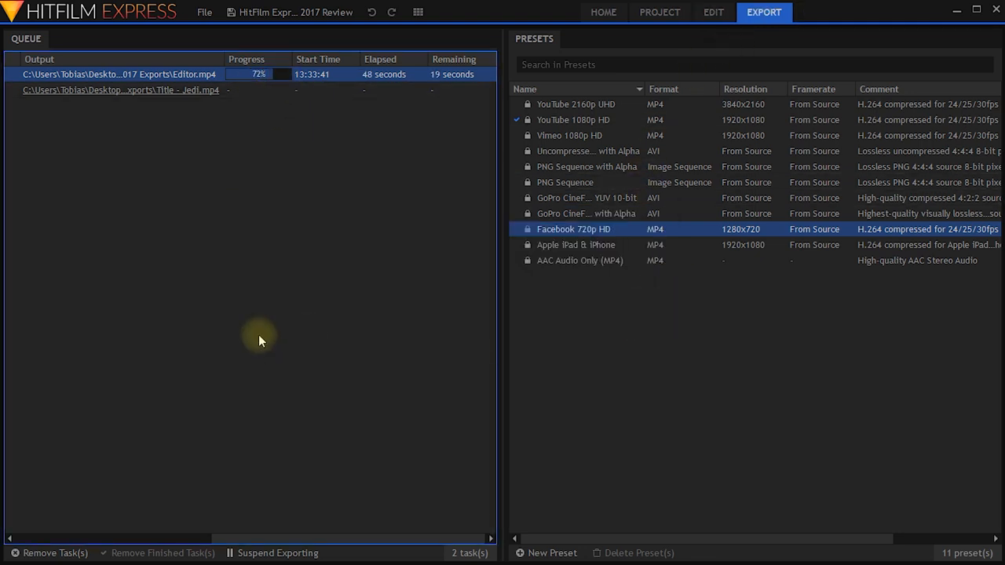
mouse_move(246, 382)
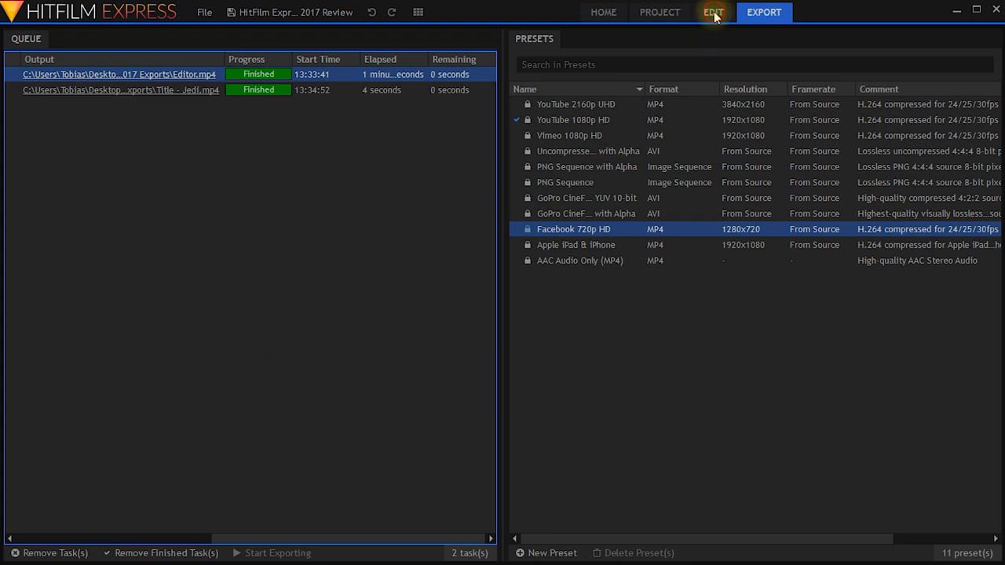
click(713, 12)
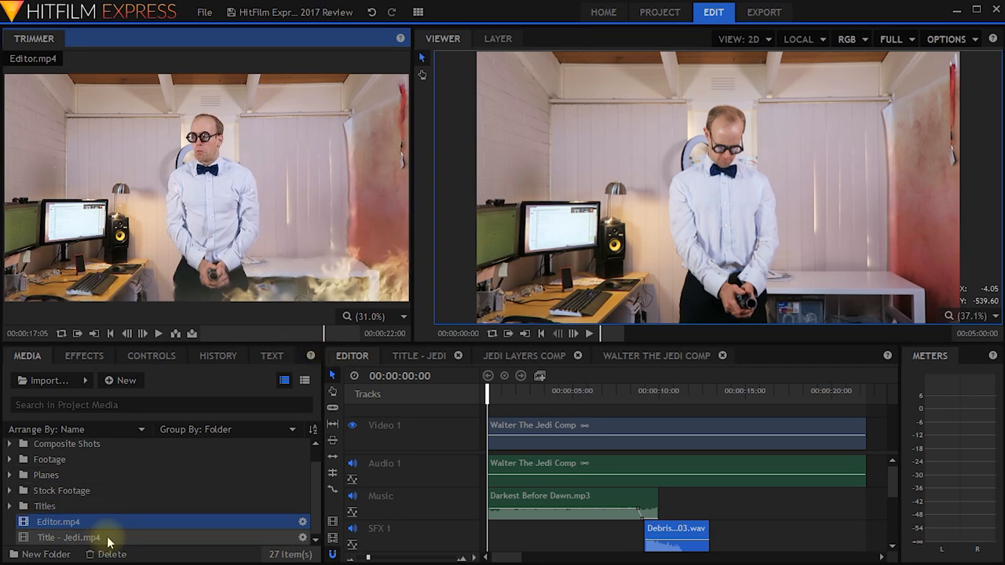
Select Title - Jedi.mp4 and Editor.mp4 in the Media panel.
click(68, 537)
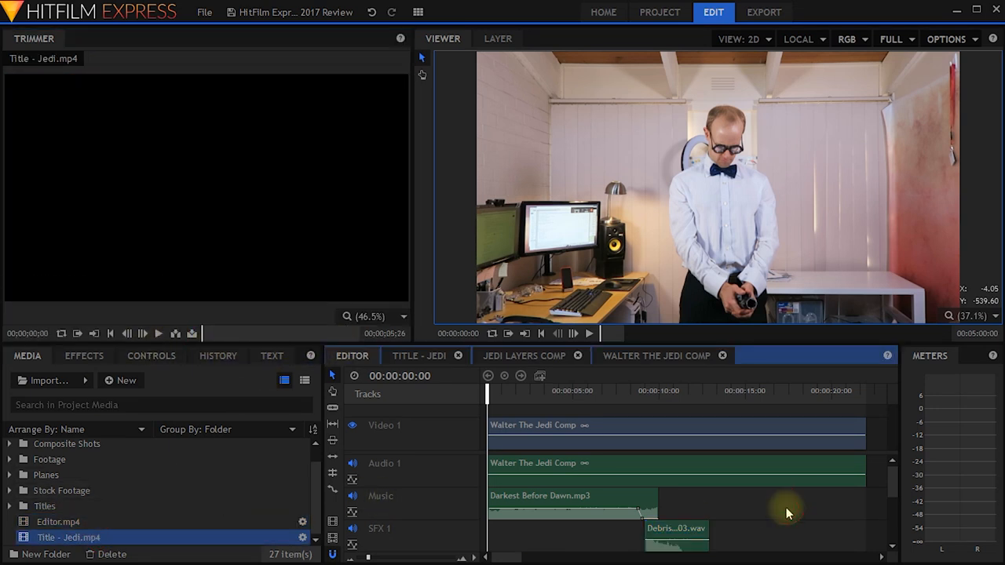
click(57, 521)
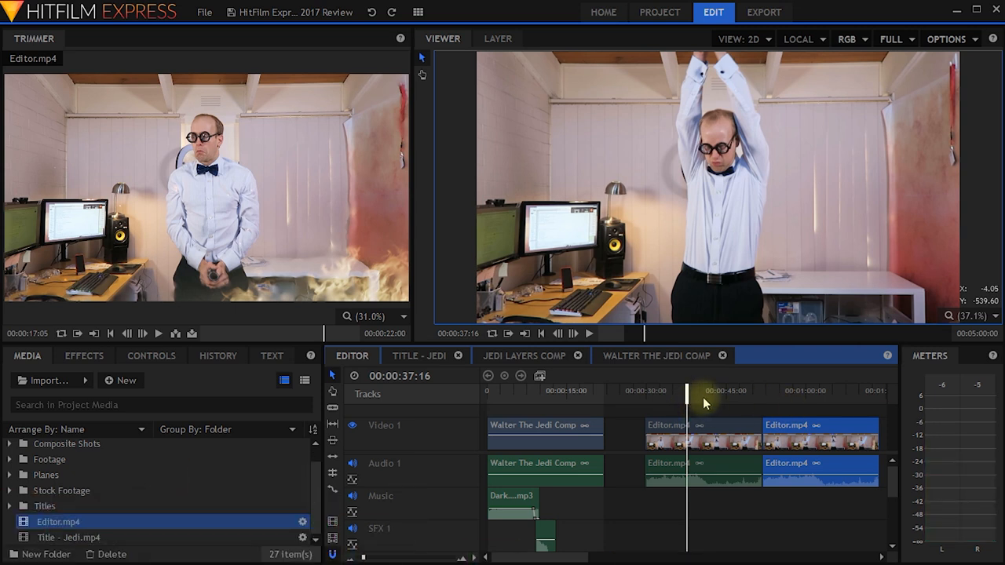
Offset video cuts from audio cuts between the Editor clips and play back the result.
drag(686, 390, 755, 401)
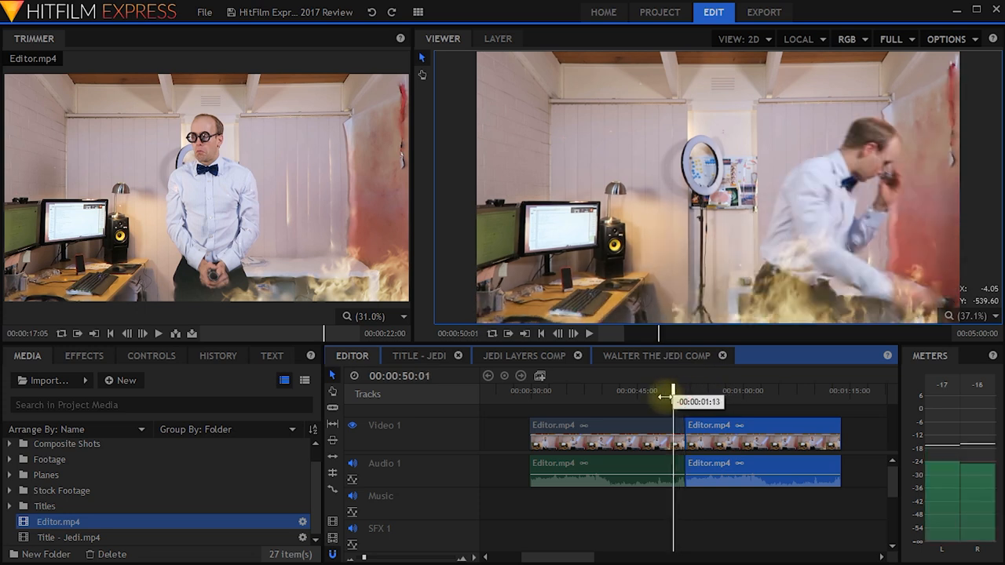
drag(680, 377, 661, 377)
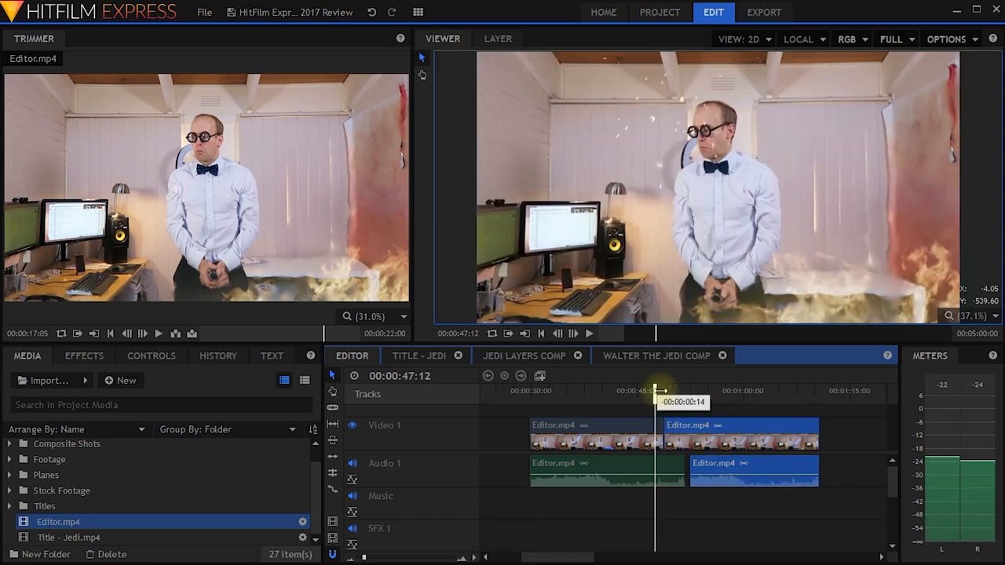
drag(655, 390, 692, 391)
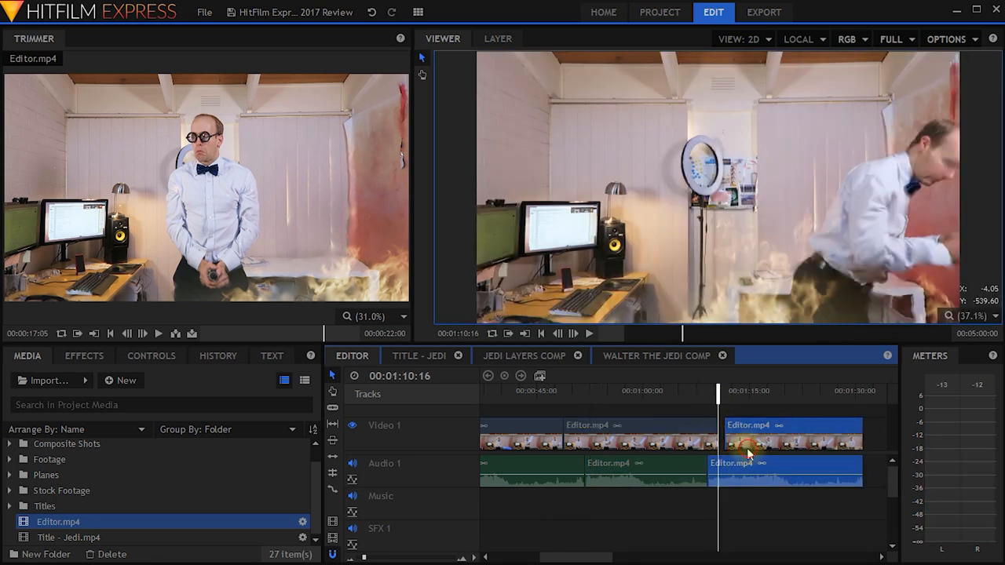
key(space)
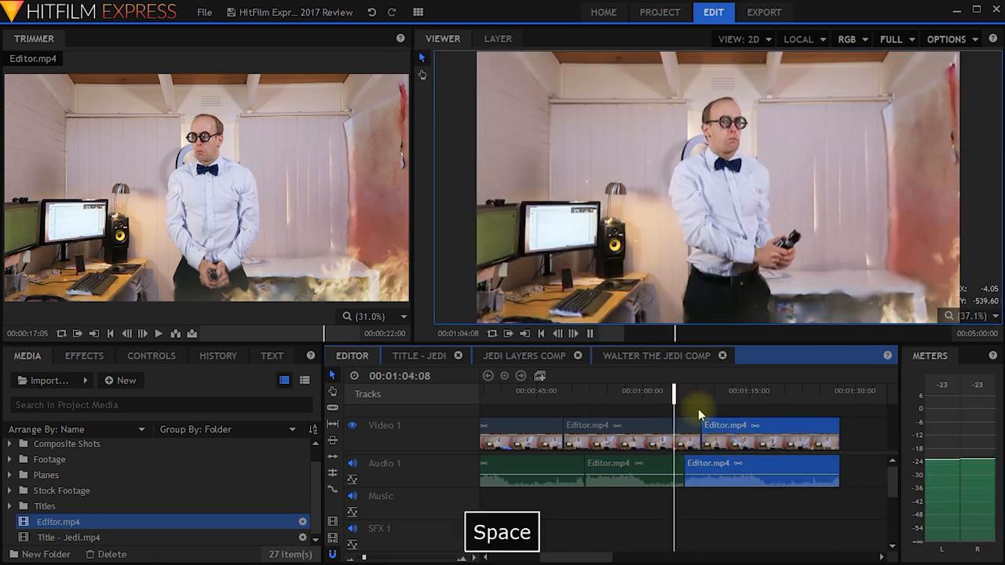
key(space)
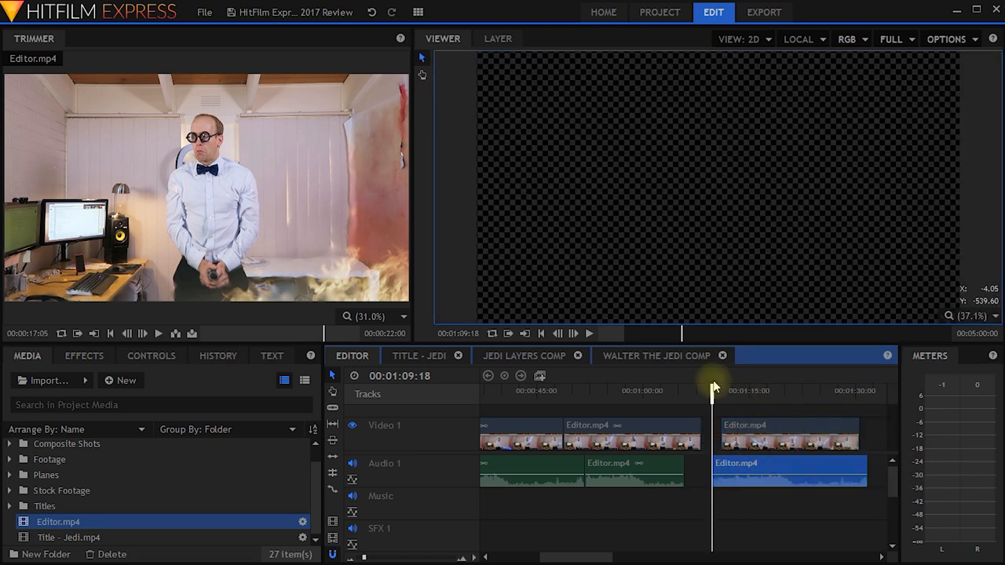
mouse_move(707, 485)
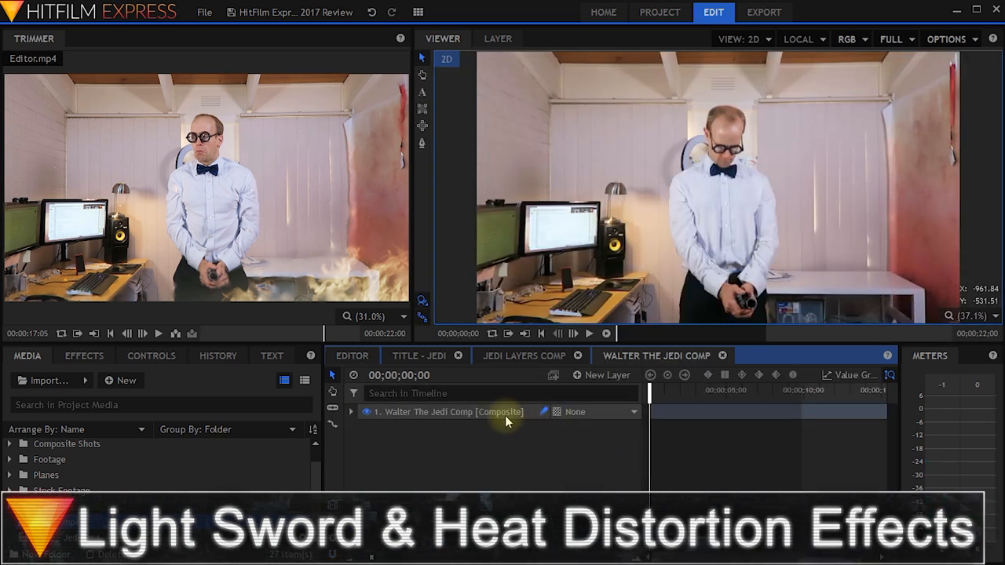
Open Jedi Layers Comp and bring up the Effects library.
click(524, 356)
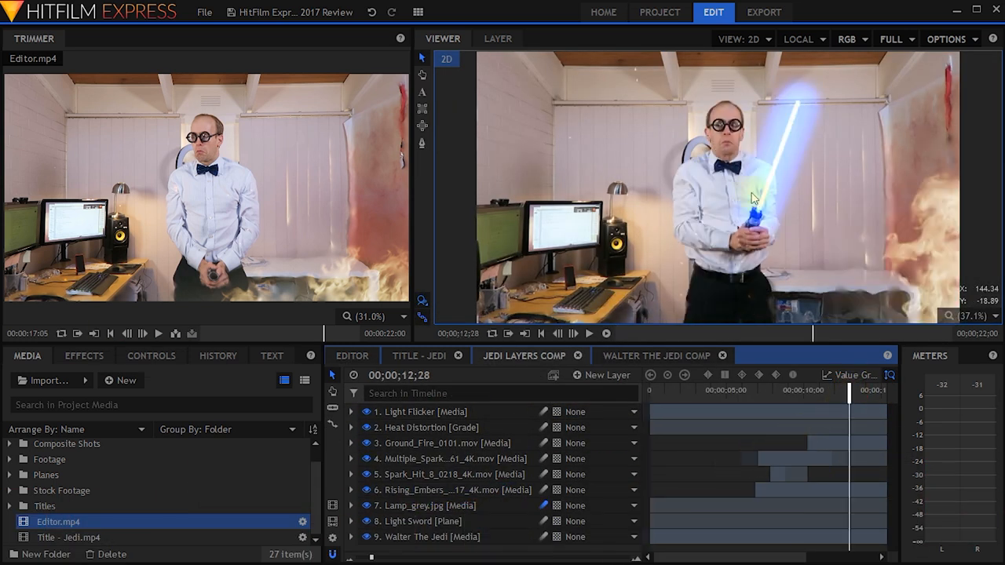
mouse_move(653, 249)
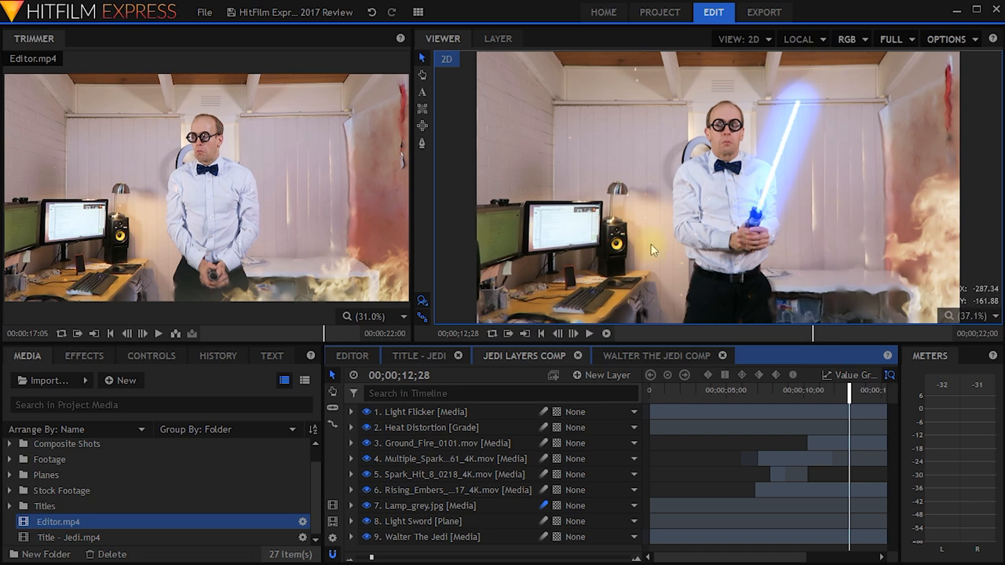
mouse_move(887, 335)
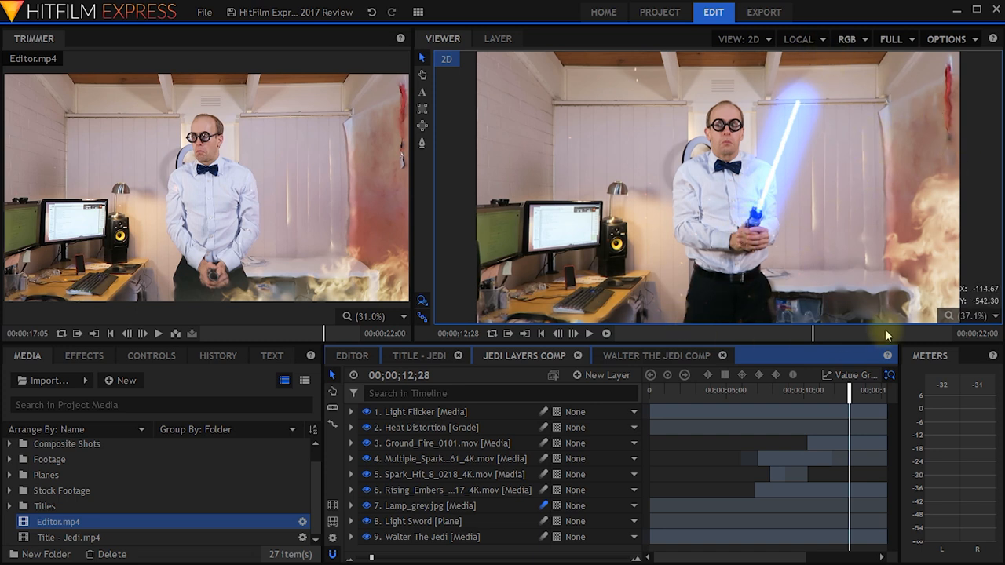
mouse_move(604, 165)
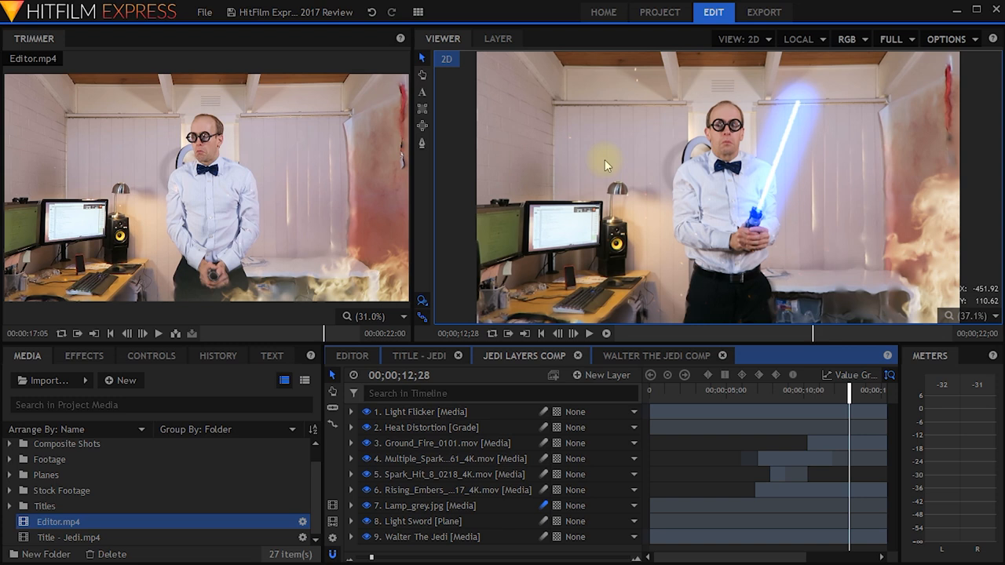
mouse_move(676, 214)
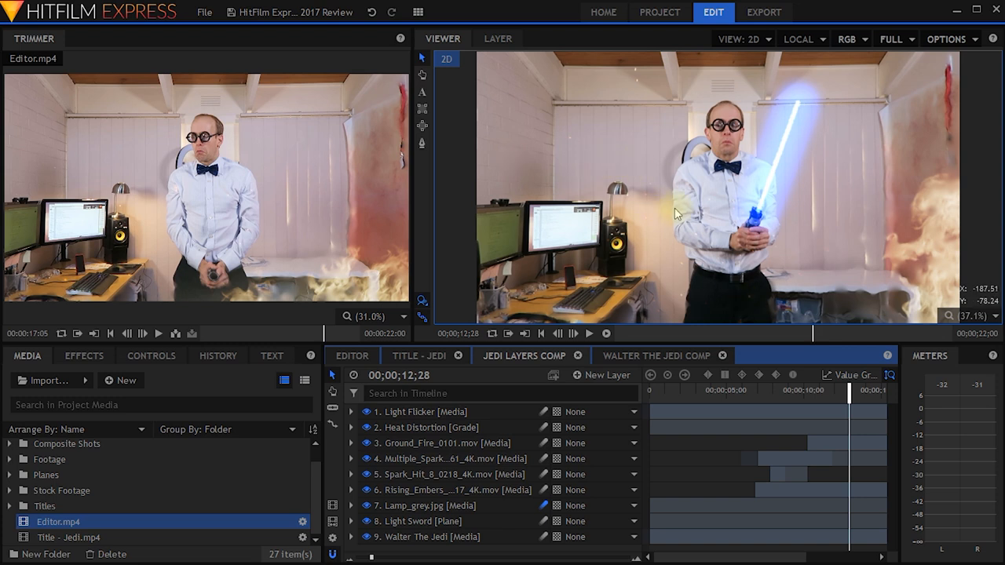
click(83, 356)
text(light swor)
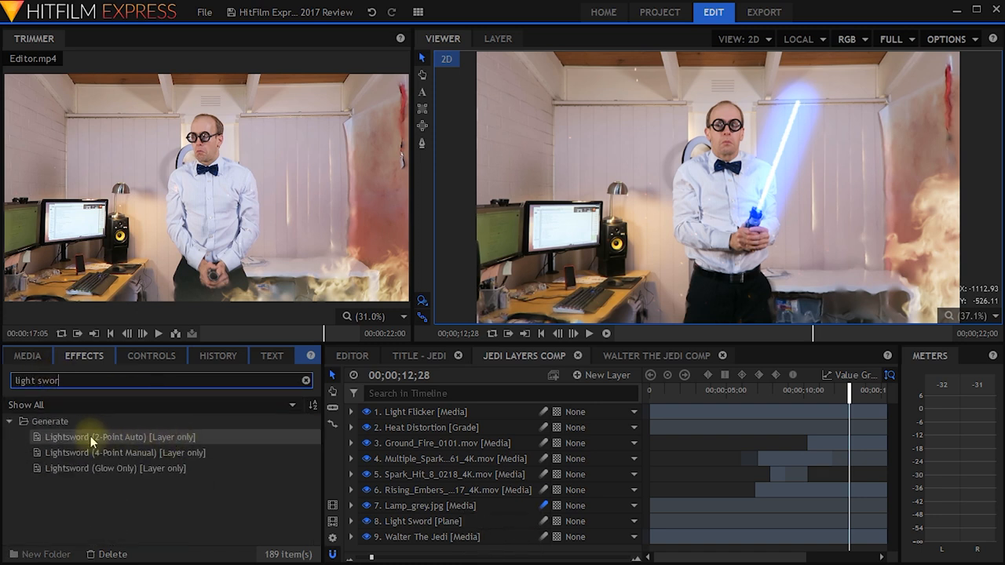
click(110, 468)
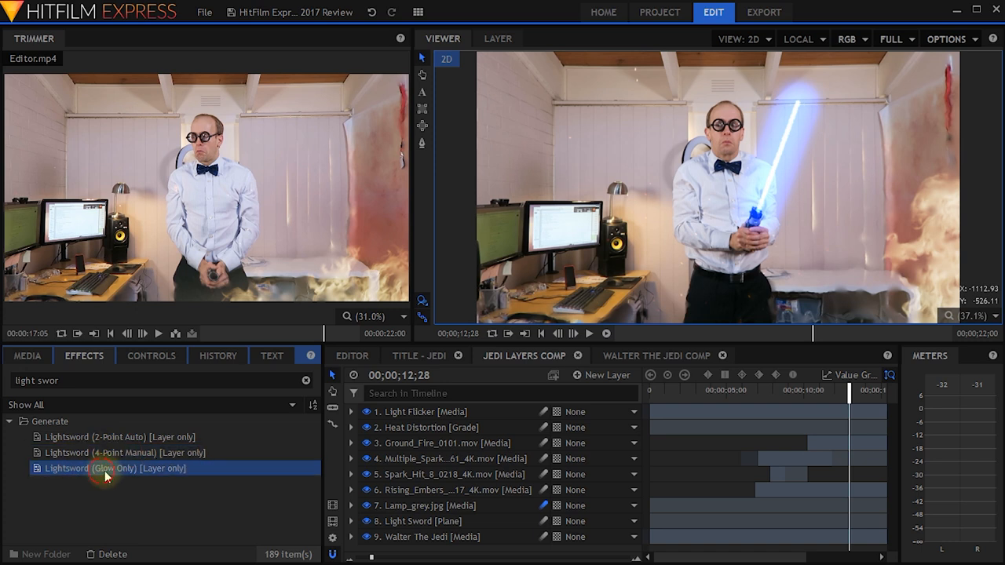
click(106, 452)
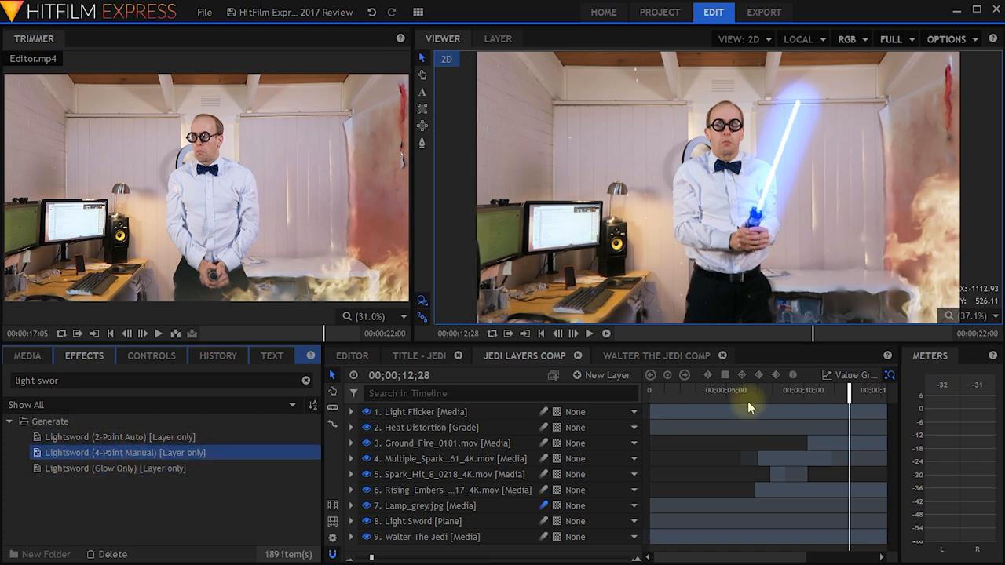
click(736, 391)
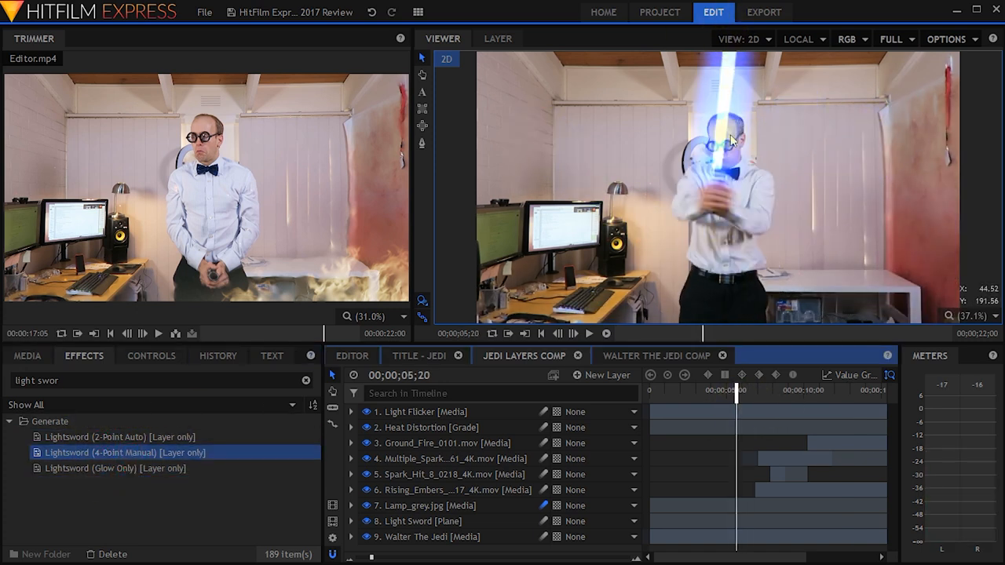
mouse_move(768, 159)
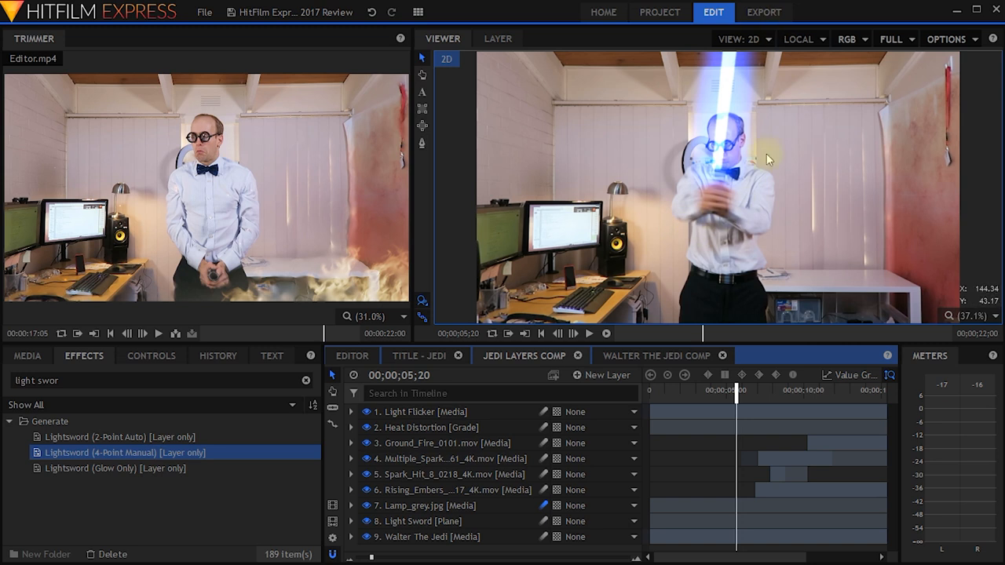
mouse_move(710, 264)
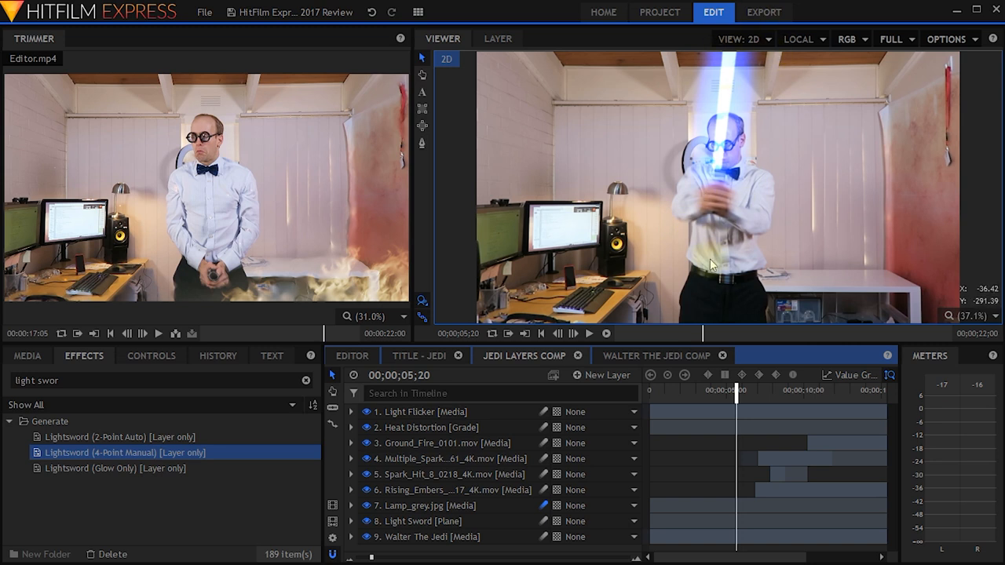
drag(736, 390, 852, 400)
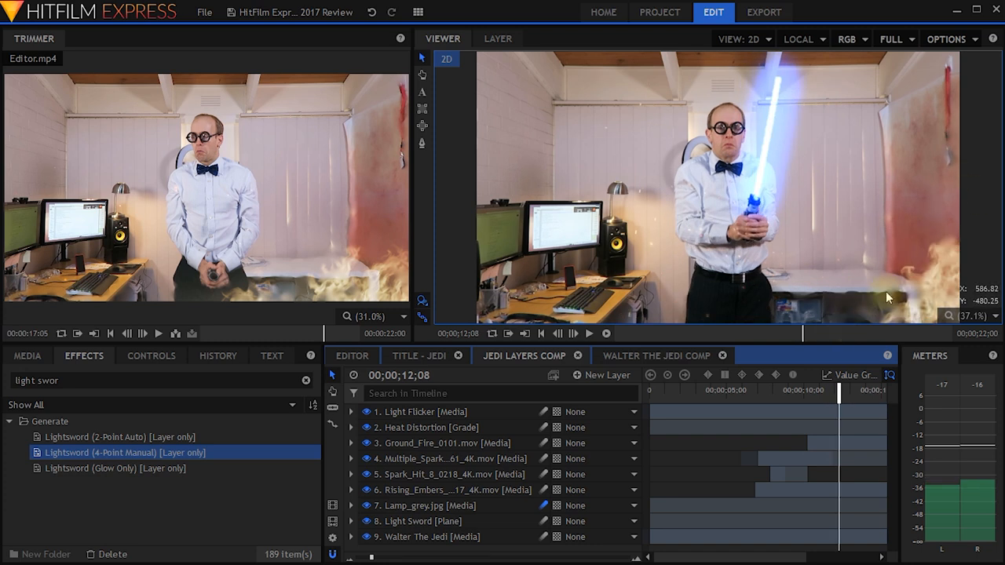
click(430, 427)
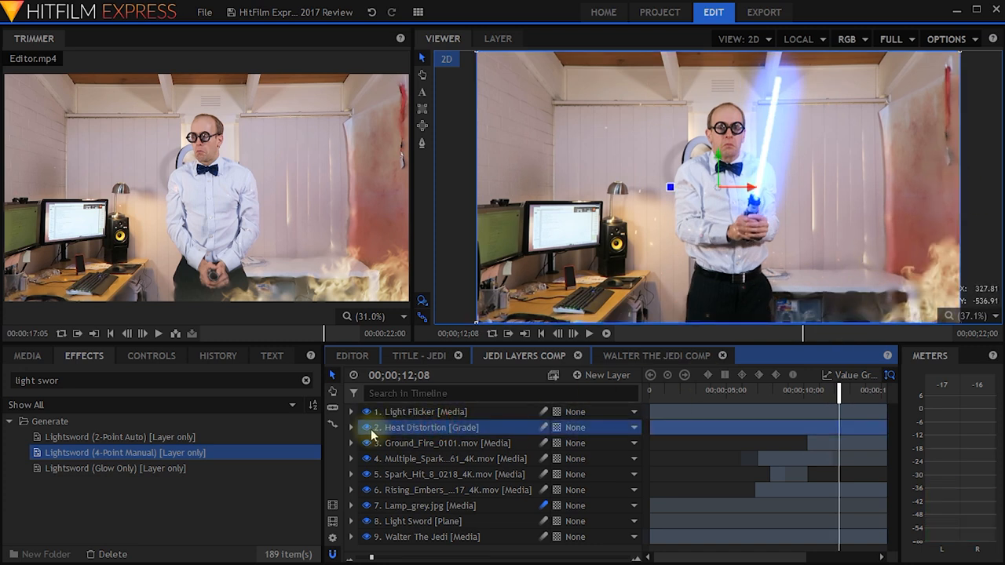
mouse_move(945, 136)
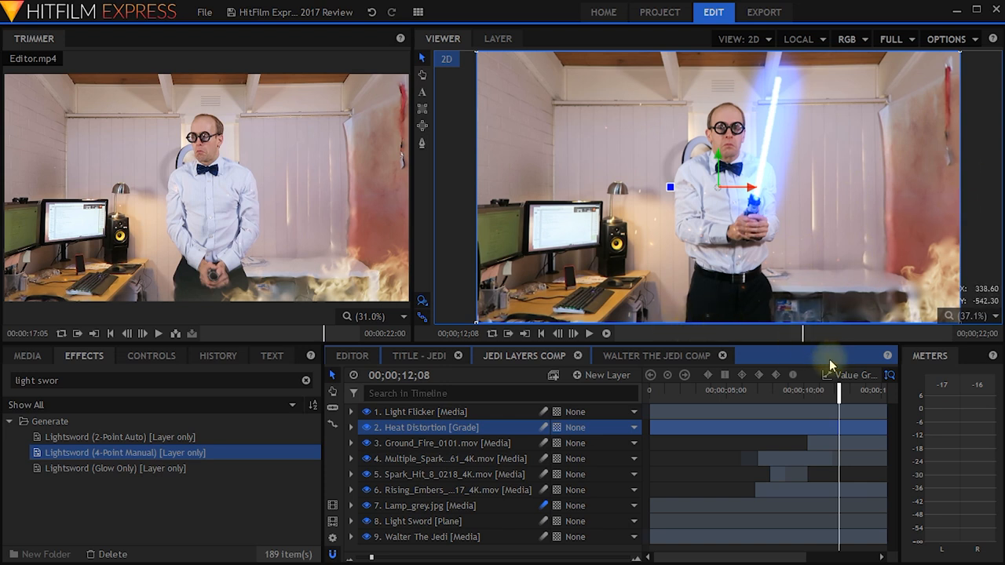
drag(840, 390, 844, 390)
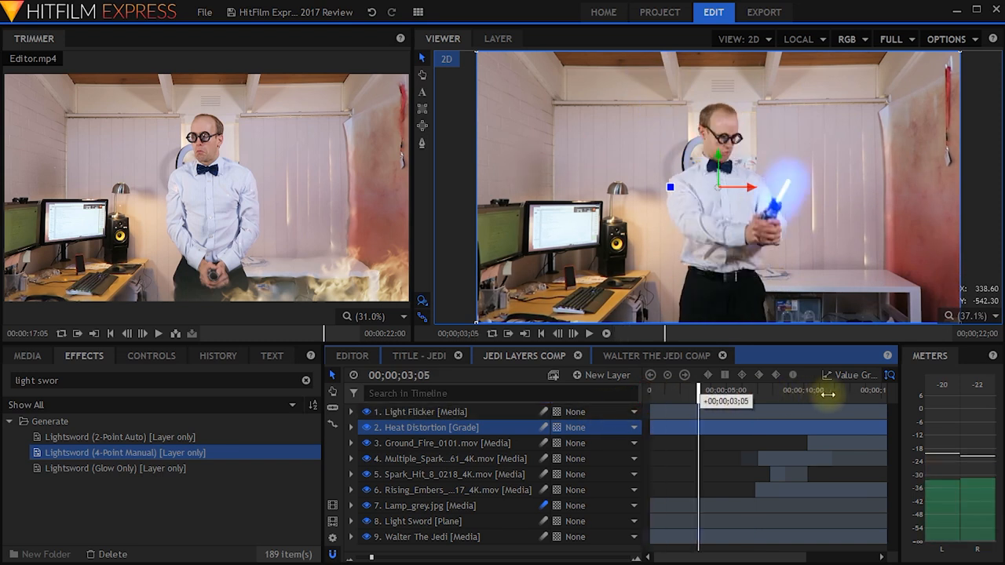
drag(694, 390, 852, 390)
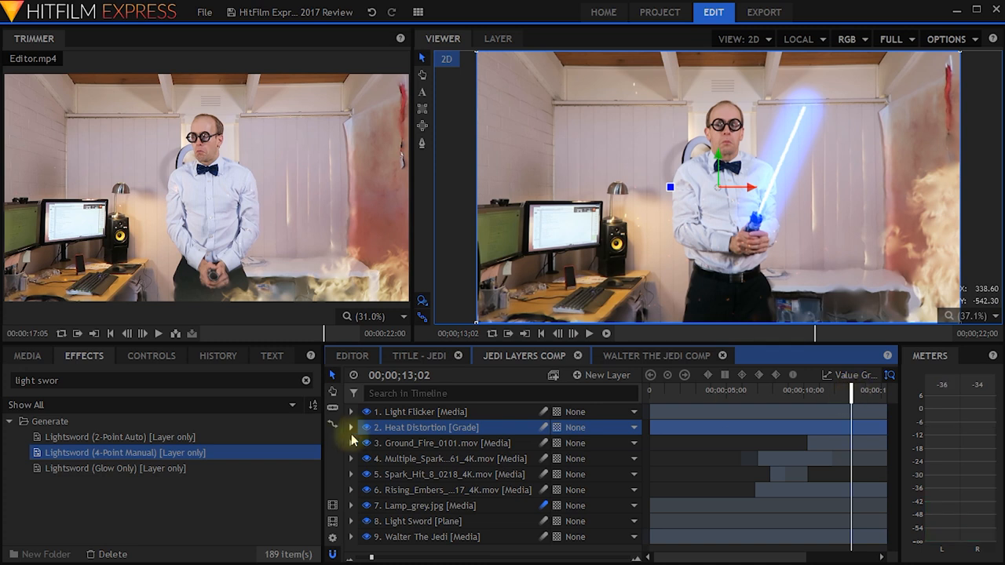
Filter the timeline by 'hilt' and search Heat Distortion controls for 'noise'.
click(500, 393)
text(hilt)
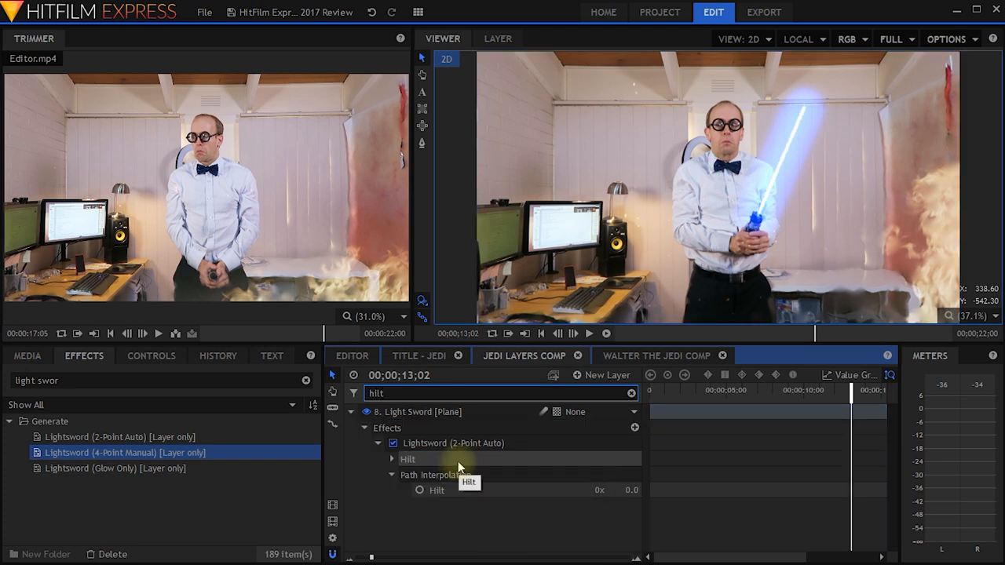
click(151, 355)
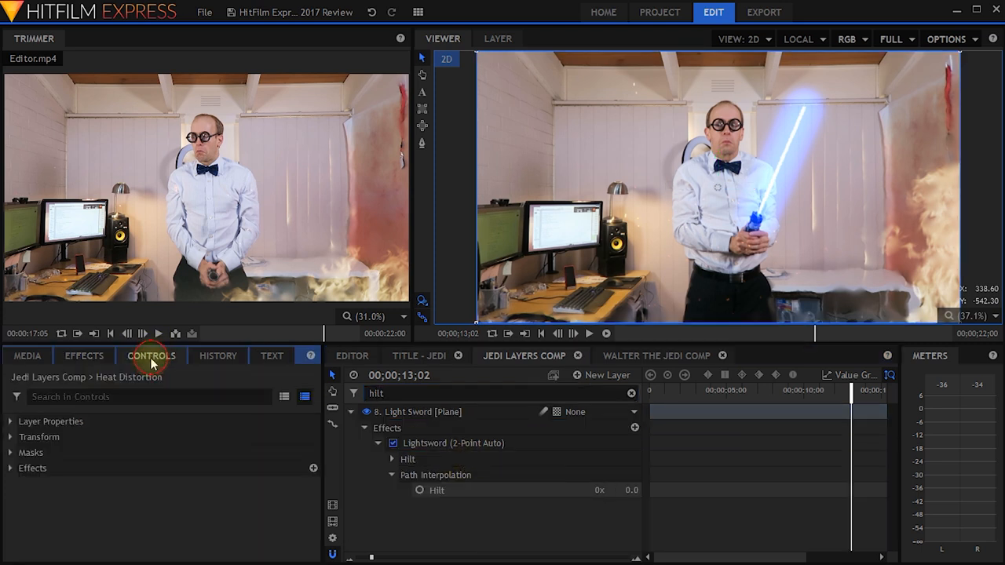
click(149, 396)
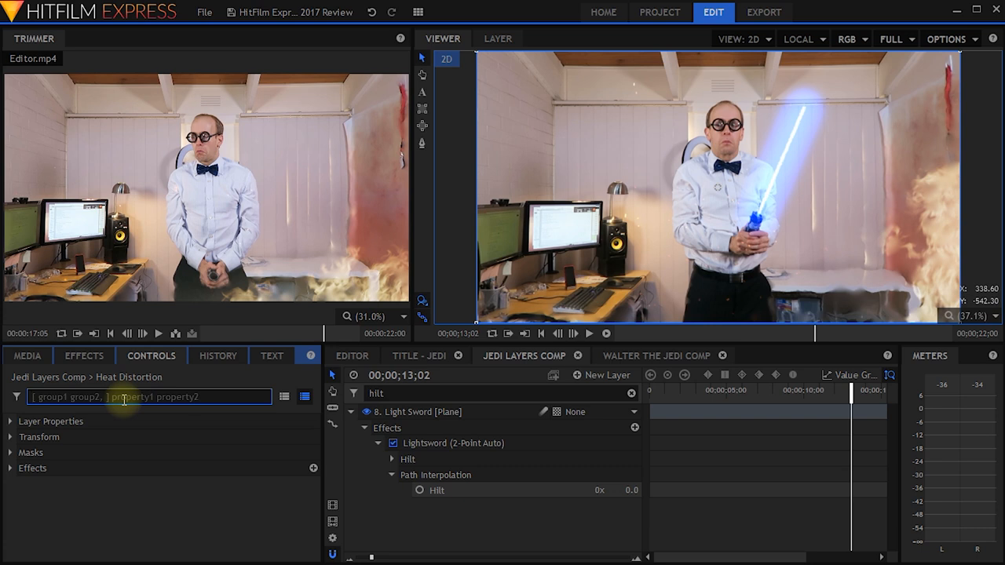
text(noise)
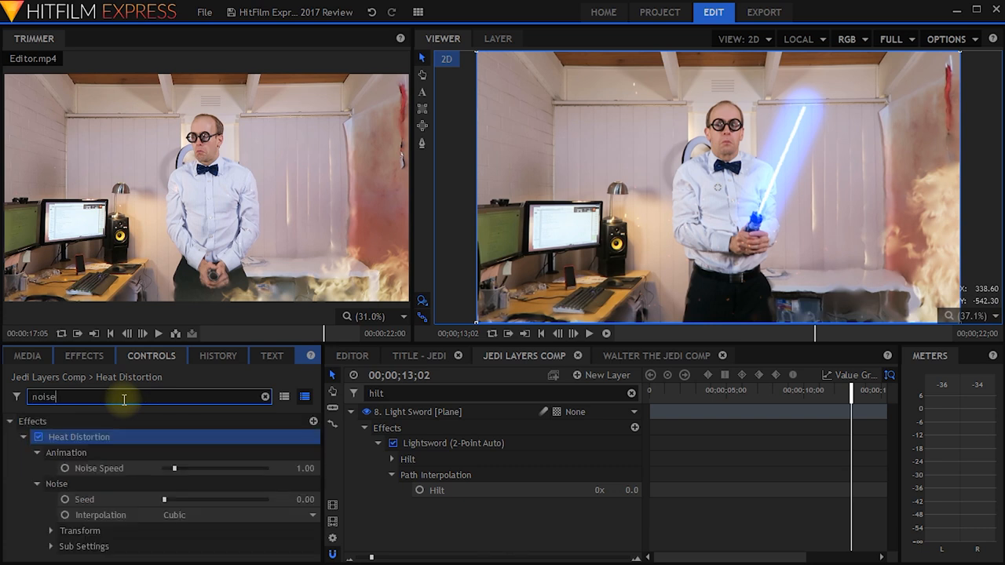